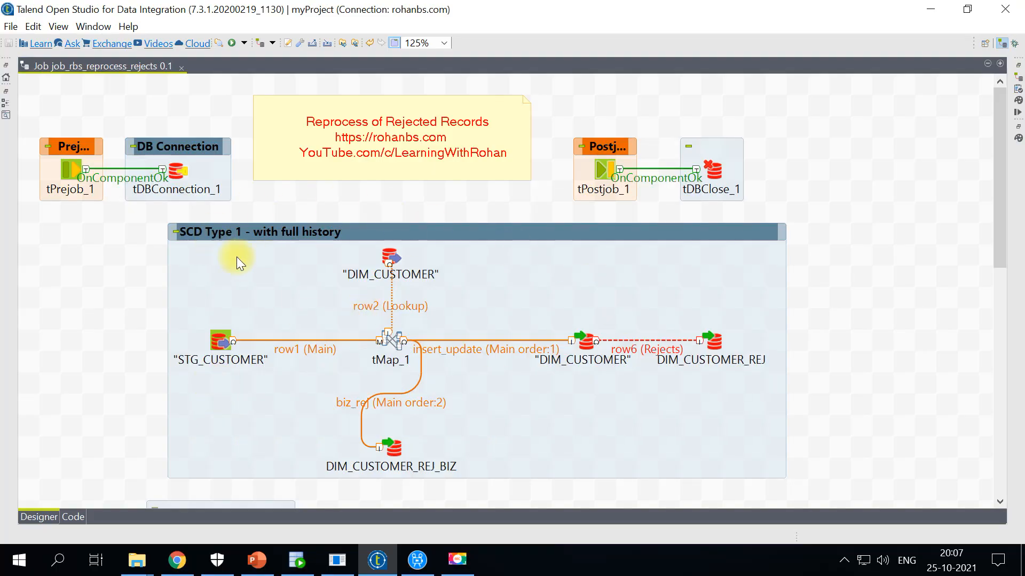
pyautogui.moveTo(223, 416)
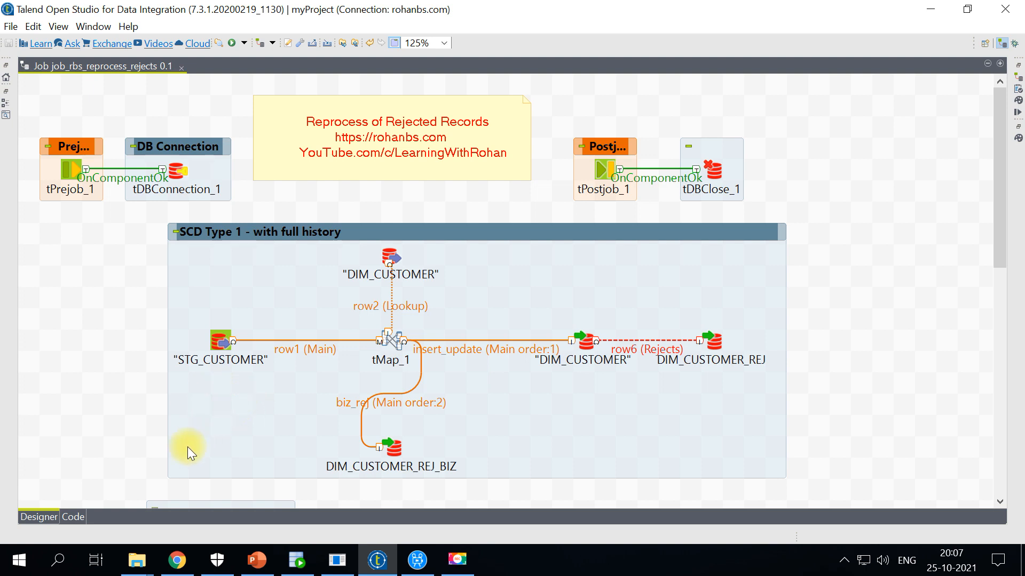
pyautogui.moveTo(201, 437)
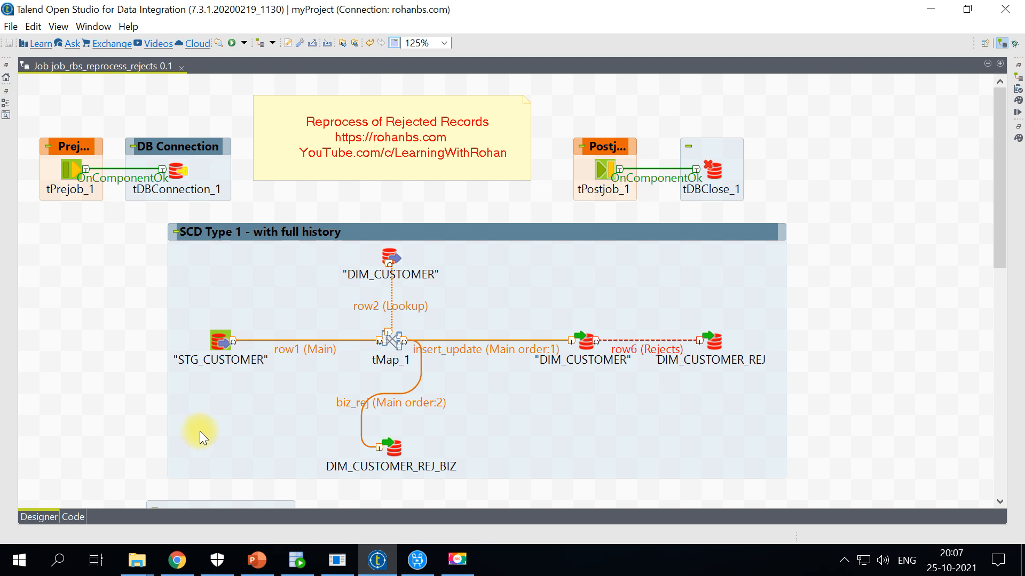
pyautogui.moveTo(896, 363)
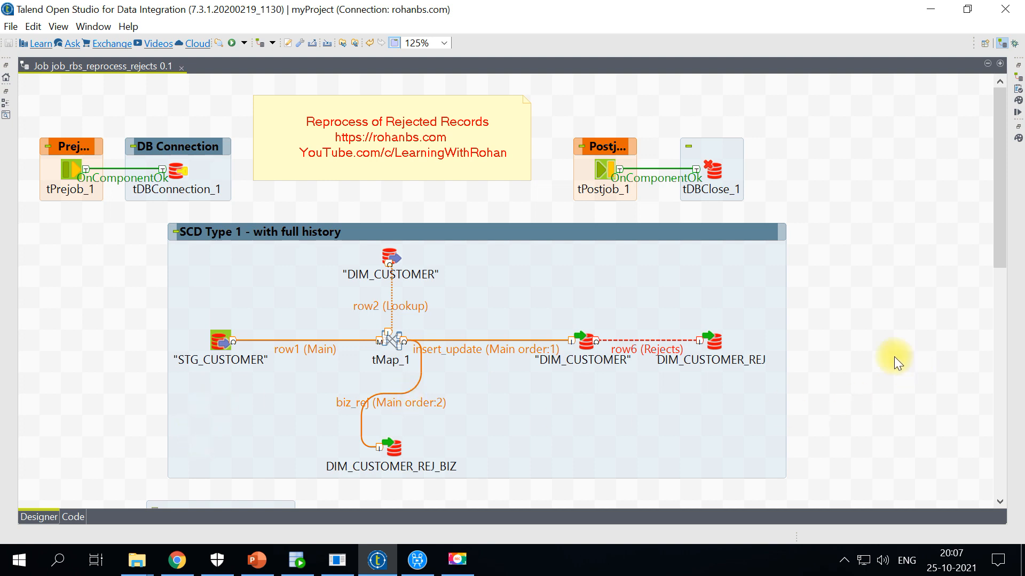
# Step: Review the rejects script, set reprocess_flag default 'N', and rerun the dim_customer_rej query
pyautogui.click(709, 341)
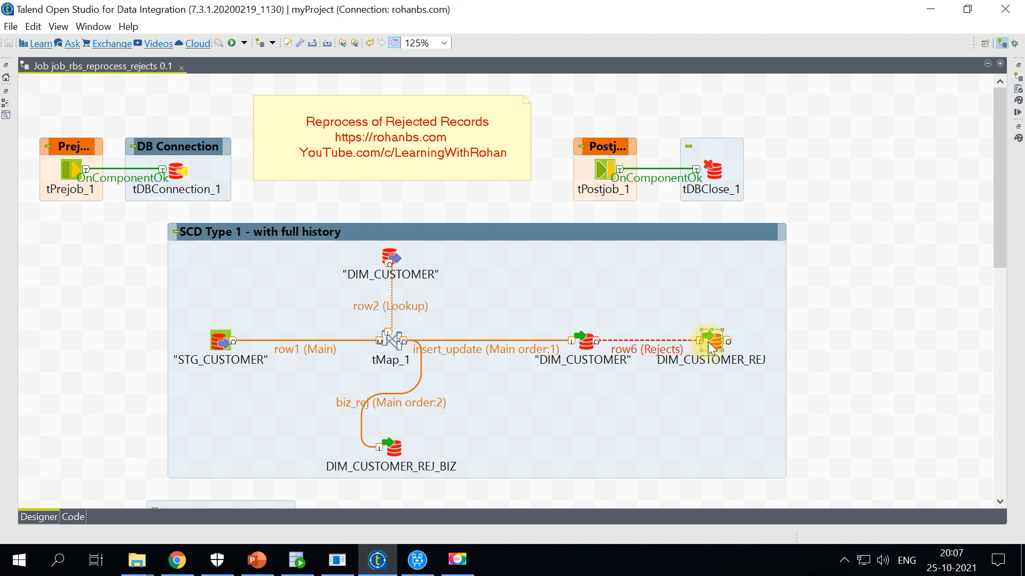
pyautogui.click(390, 446)
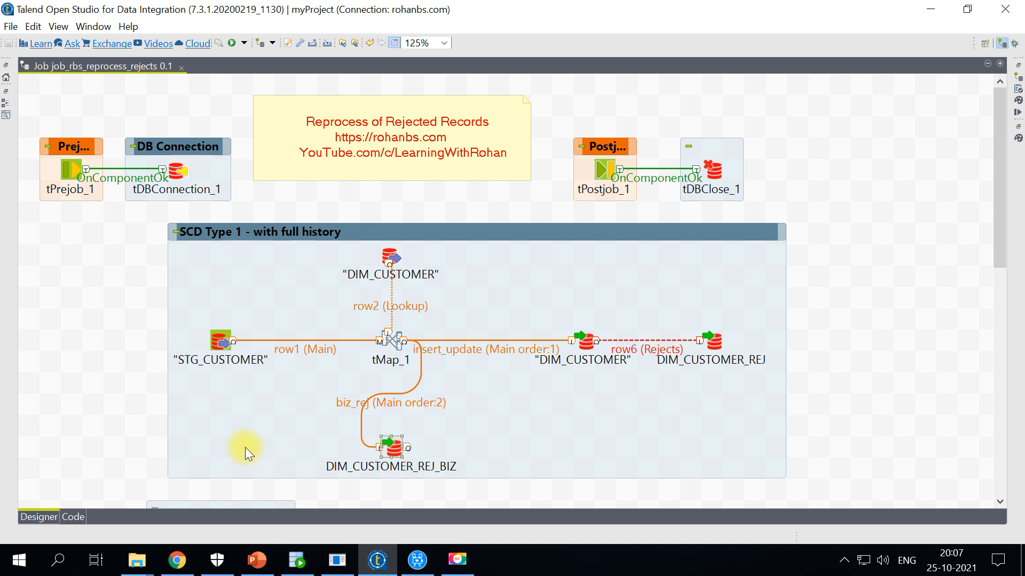
pyautogui.moveTo(257, 475)
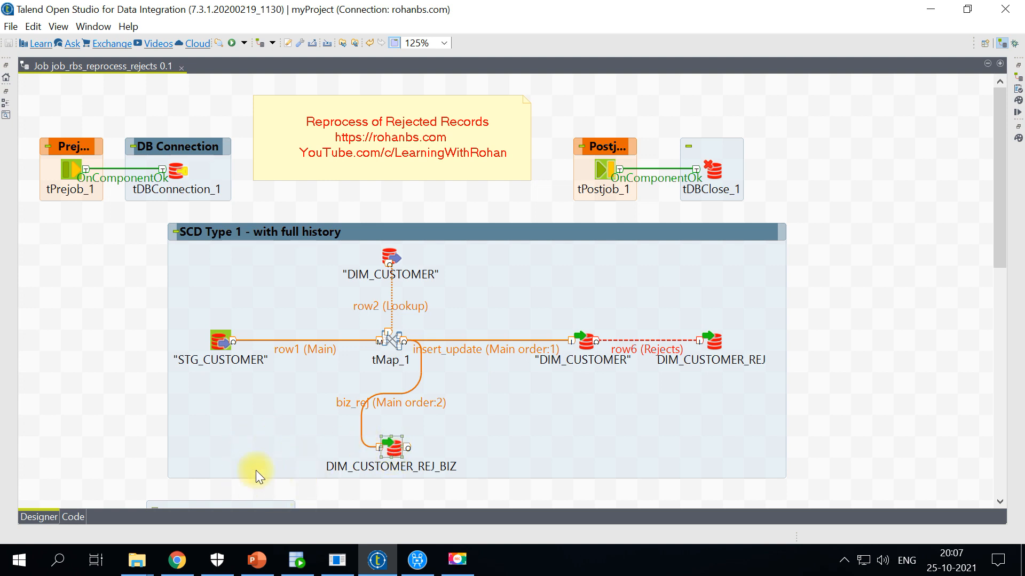
pyautogui.moveTo(285, 563)
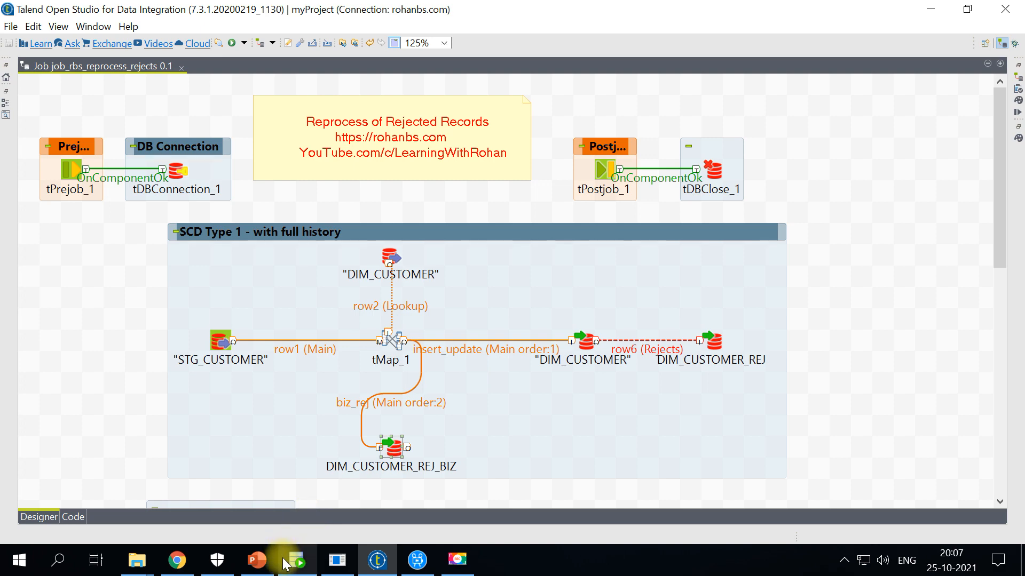
pyautogui.click(296, 560)
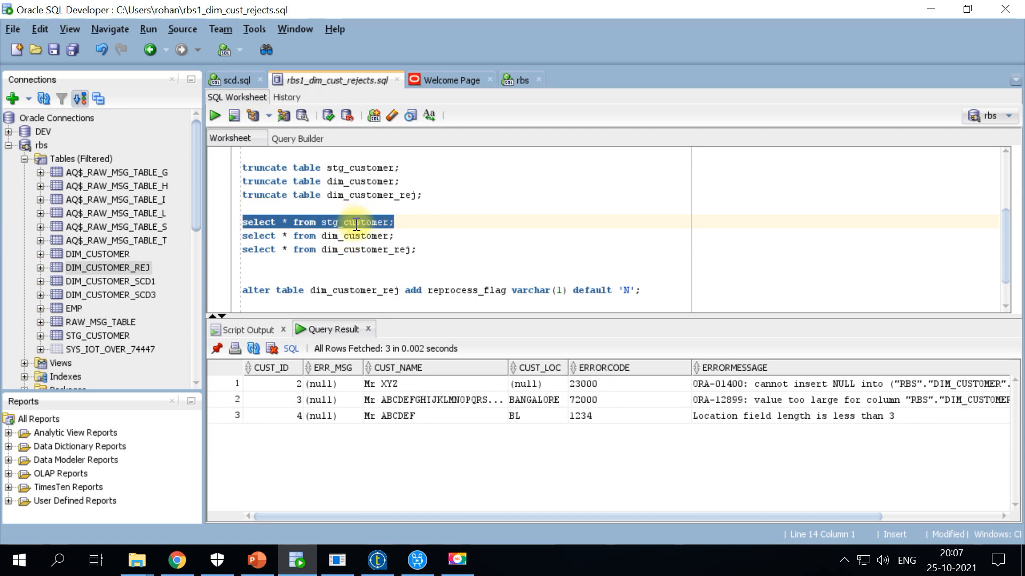
pyautogui.doubleClick(355, 236)
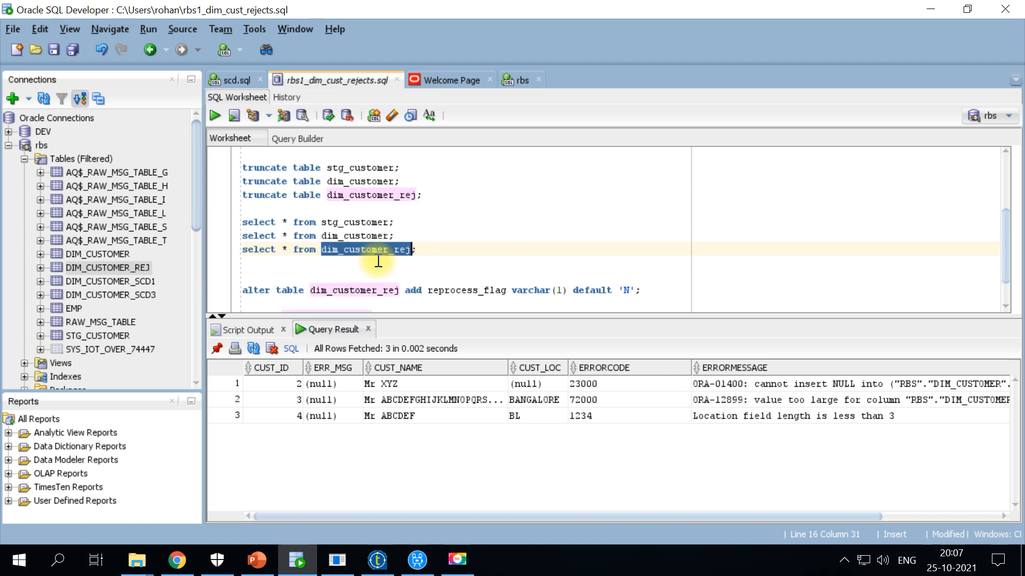
pyautogui.moveTo(419, 282)
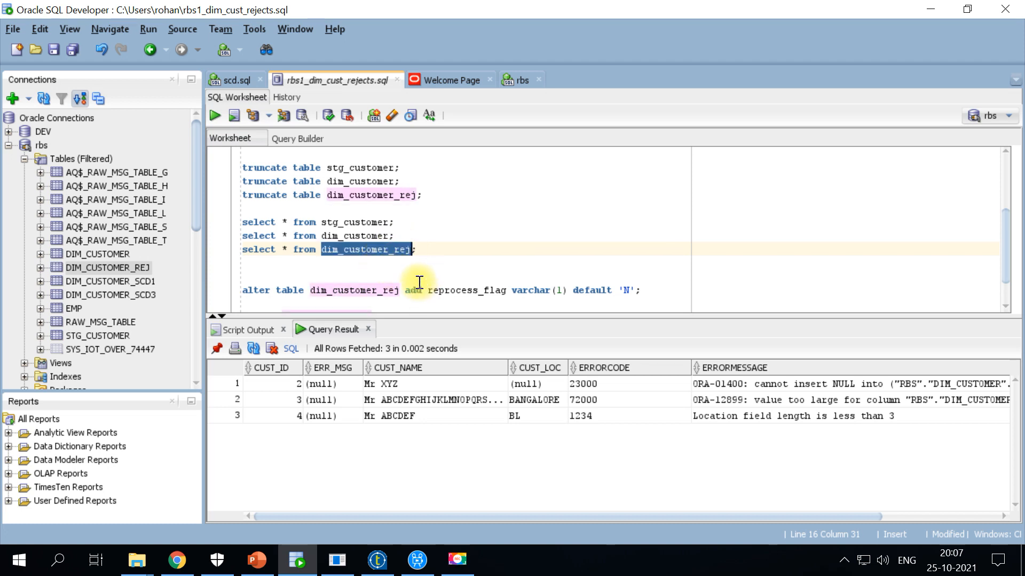
pyautogui.moveTo(416, 286)
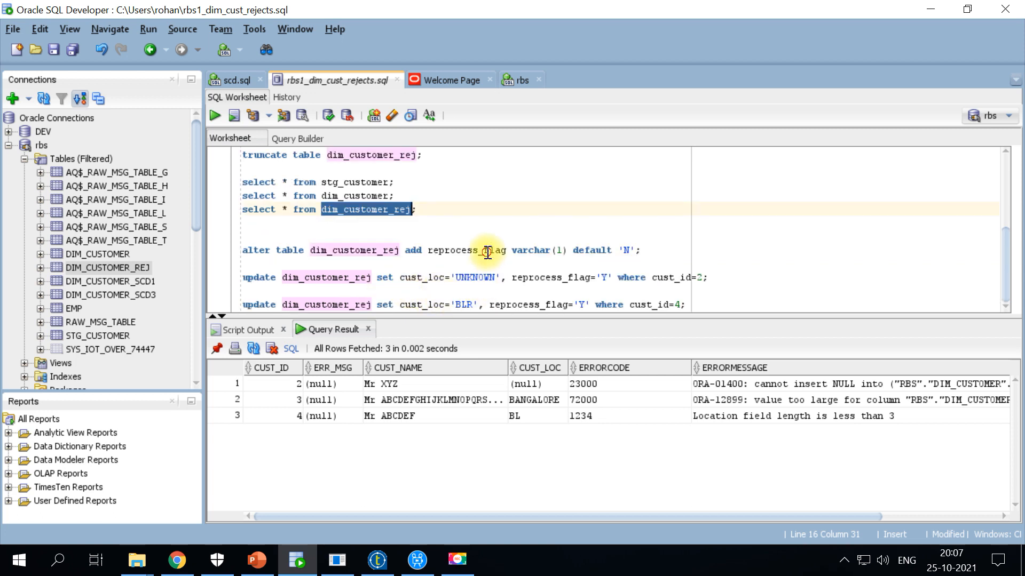
pyautogui.doubleClick(466, 250)
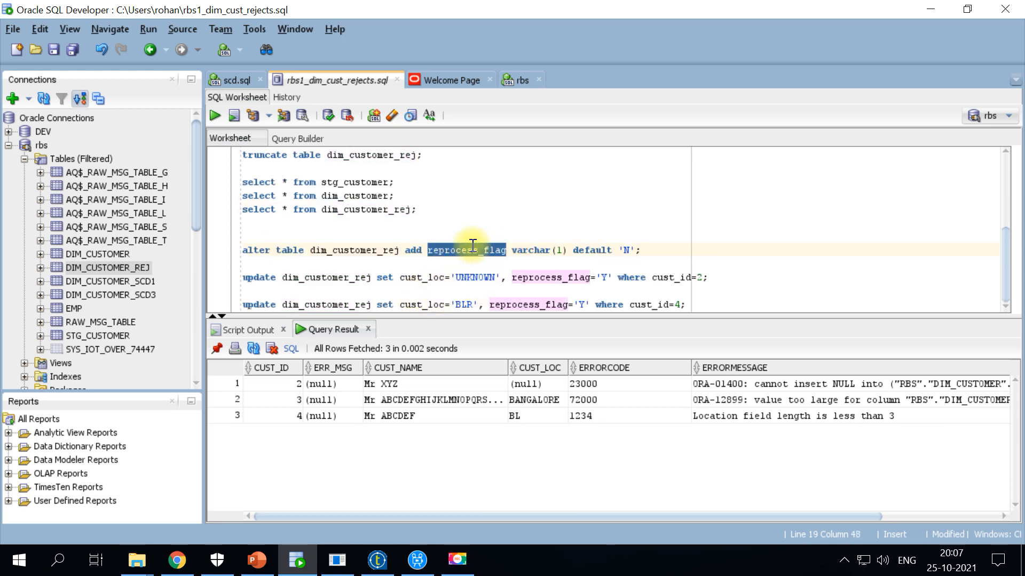
pyautogui.moveTo(596, 237)
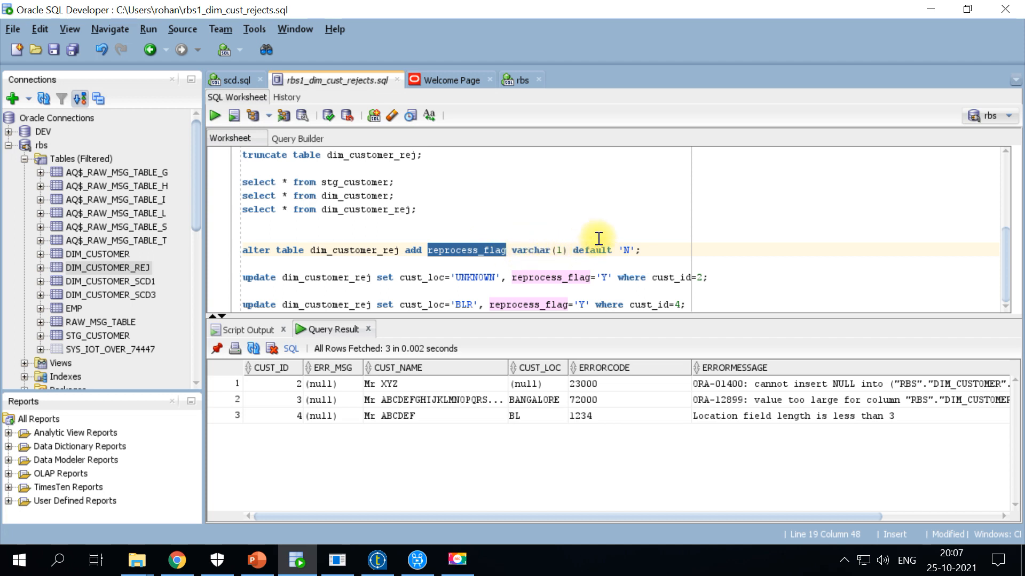
pyautogui.click(625, 250)
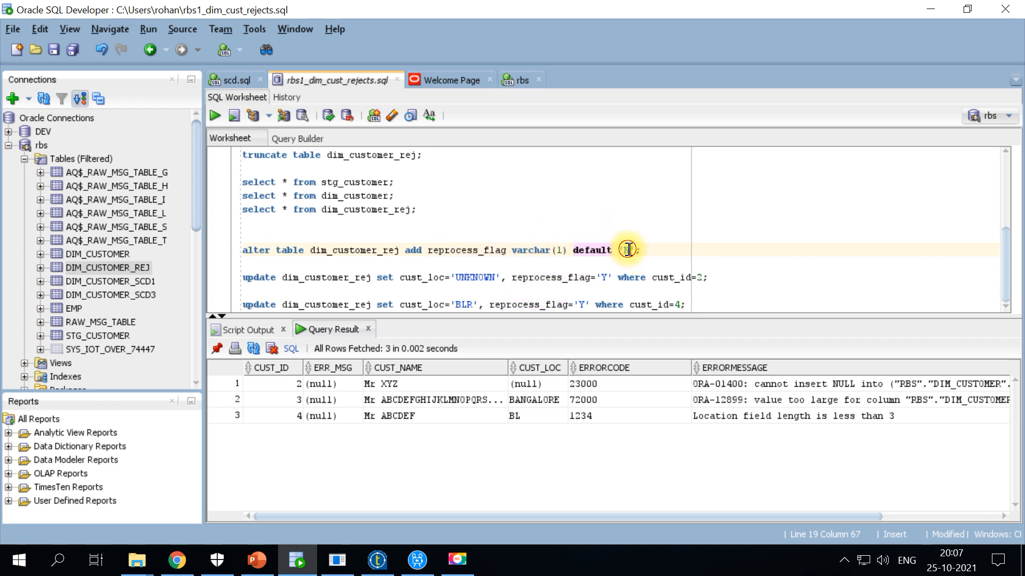
pyautogui.write("'N'")
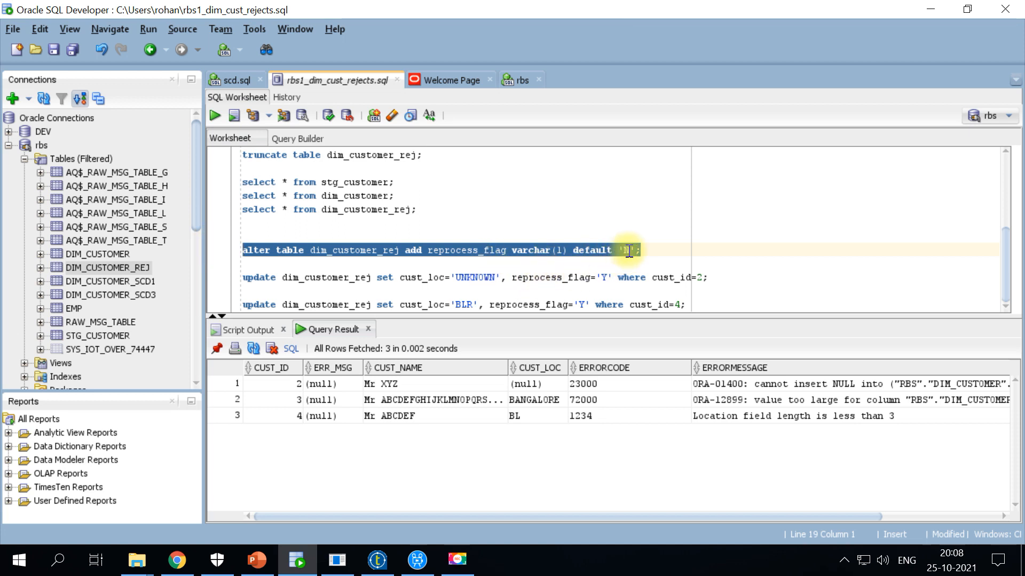
pyautogui.click(628, 250)
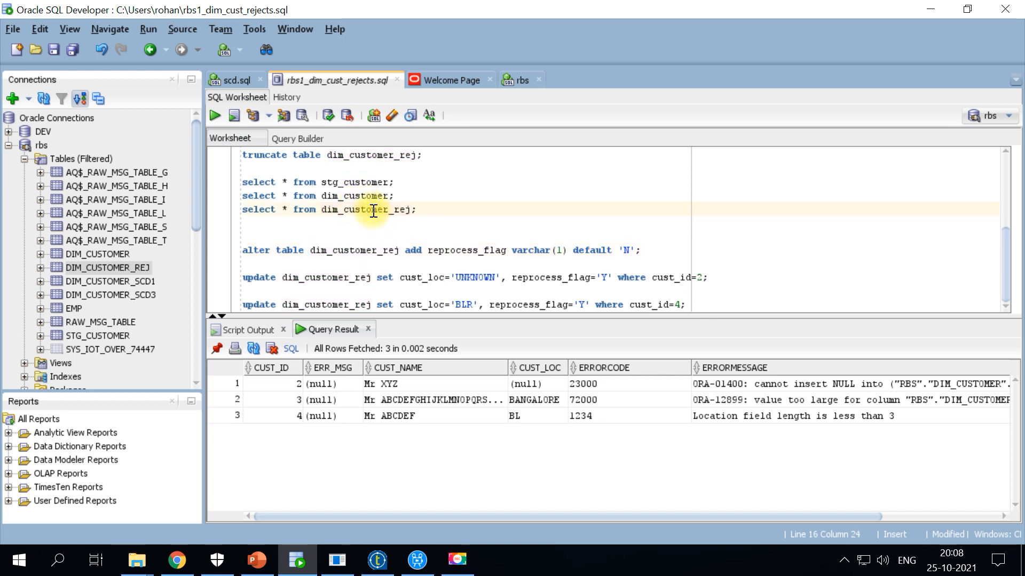
pyautogui.moveTo(417, 230)
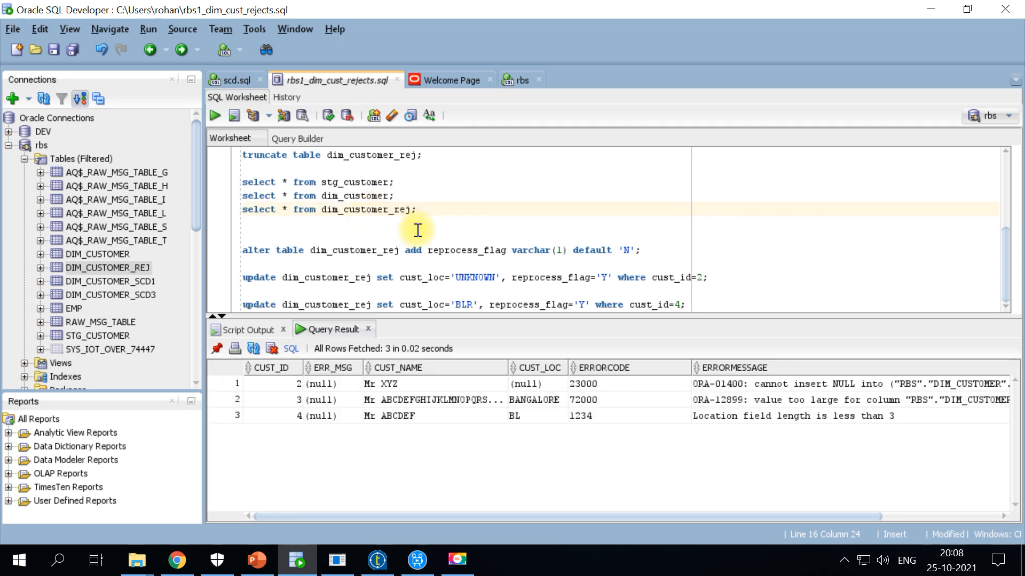
pyautogui.moveTo(369, 418)
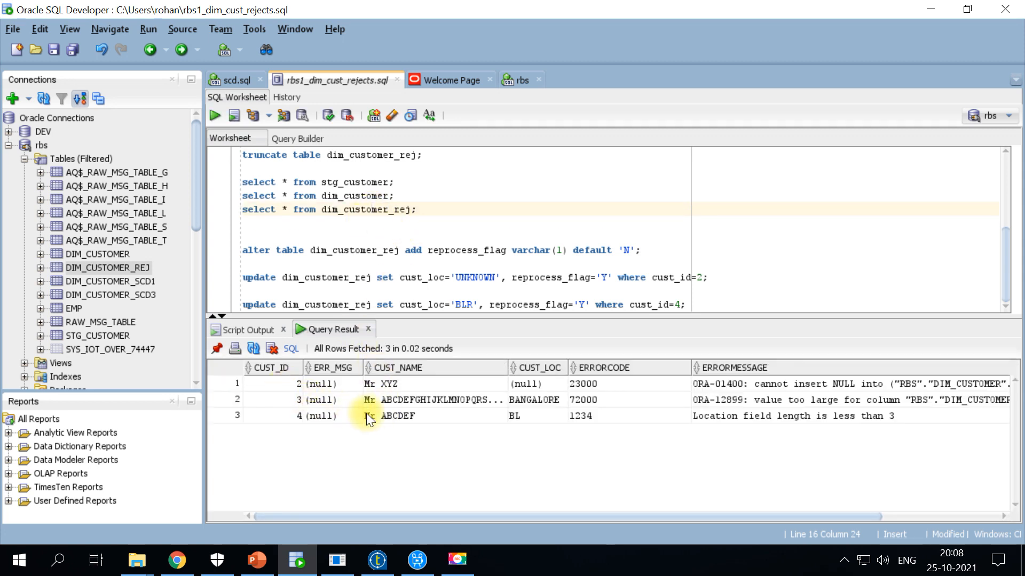
# Step: Review reject errors; write UPDATEs: customer 2 location UNKNOWN, customer 4 BLR, both flagged Y
pyautogui.click(537, 383)
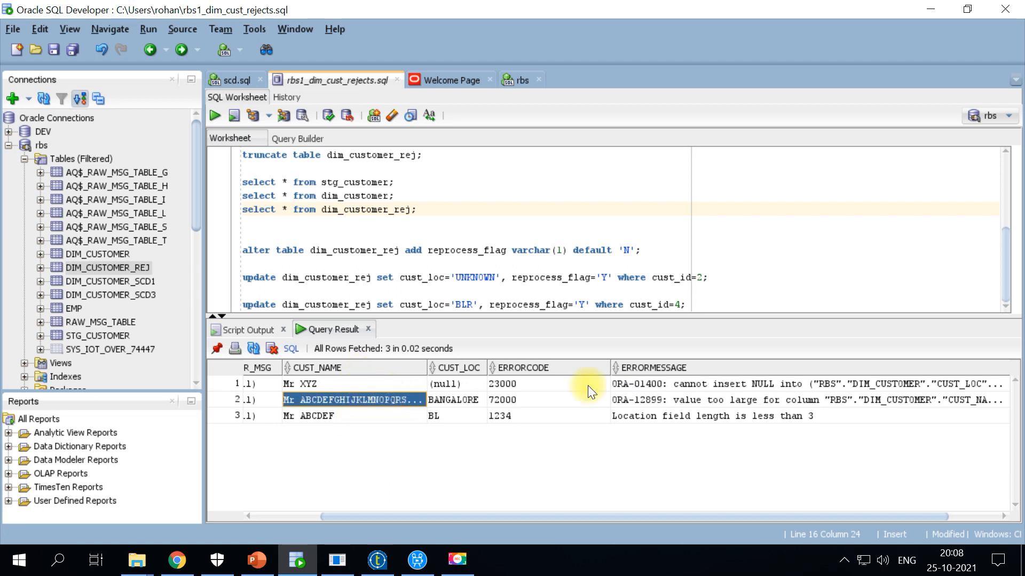
pyautogui.click(810, 400)
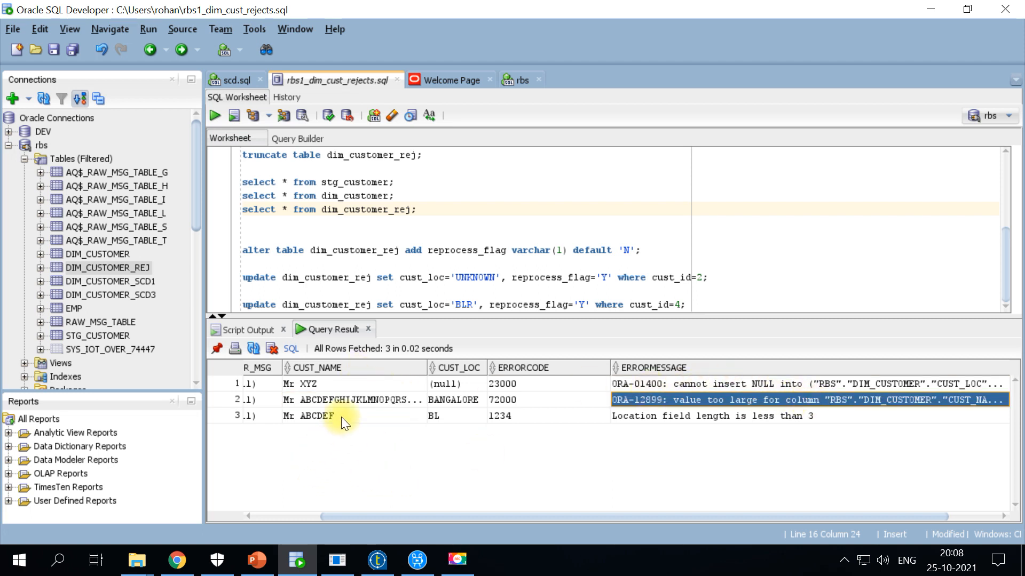
pyautogui.click(456, 416)
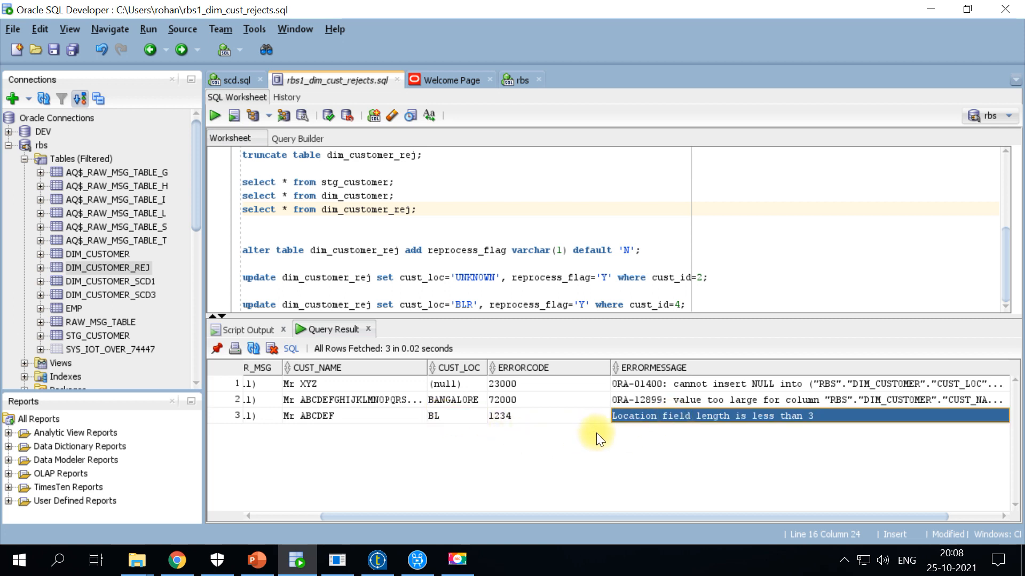
pyautogui.click(455, 416)
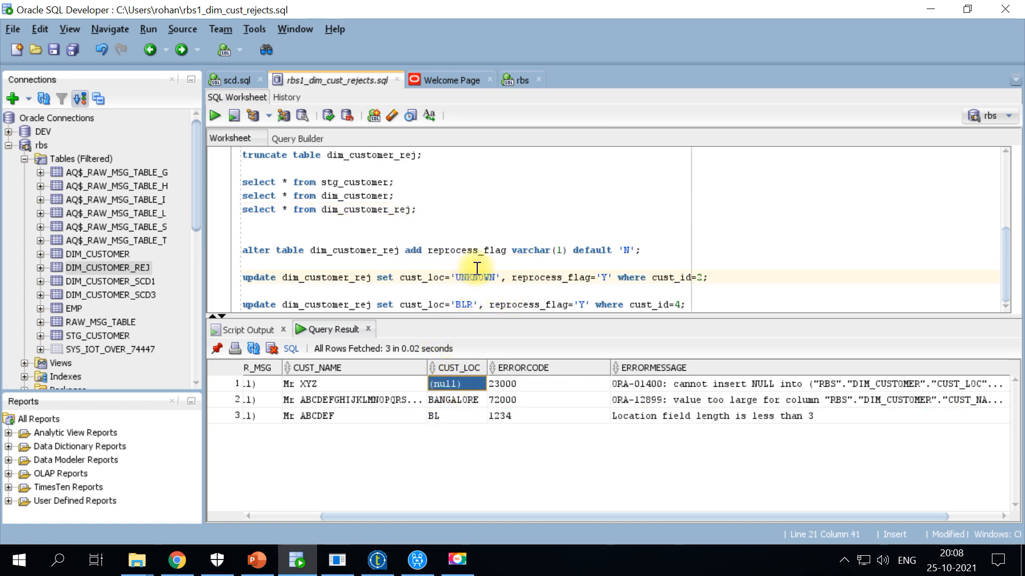
pyautogui.doubleClick(473, 277)
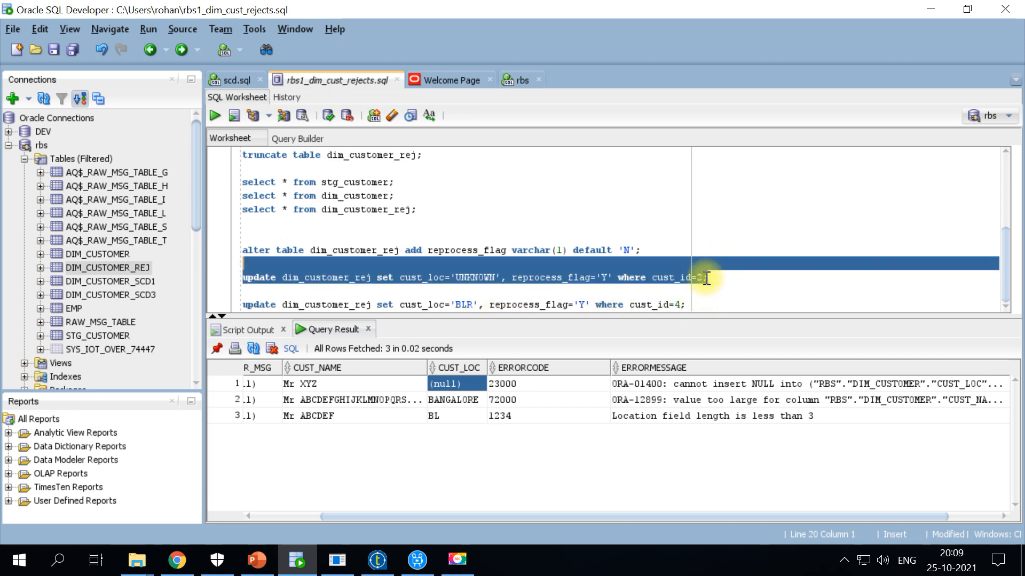
pyautogui.doubleClick(474, 277)
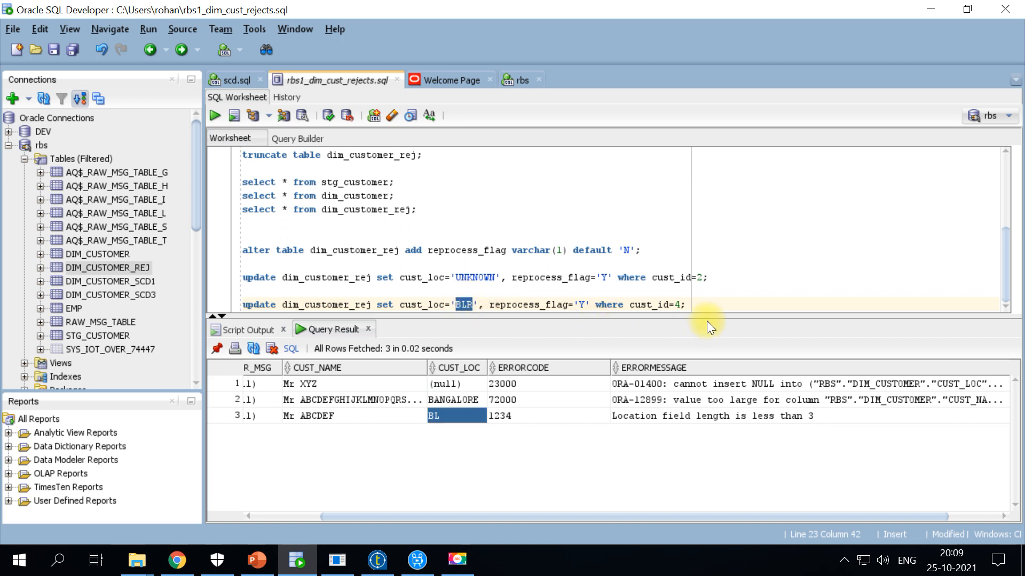
# Step: Run both location UPDATEs, COMMIT them, and rerun SELECT * FROM dim_customer_rej
pyautogui.click(684, 305)
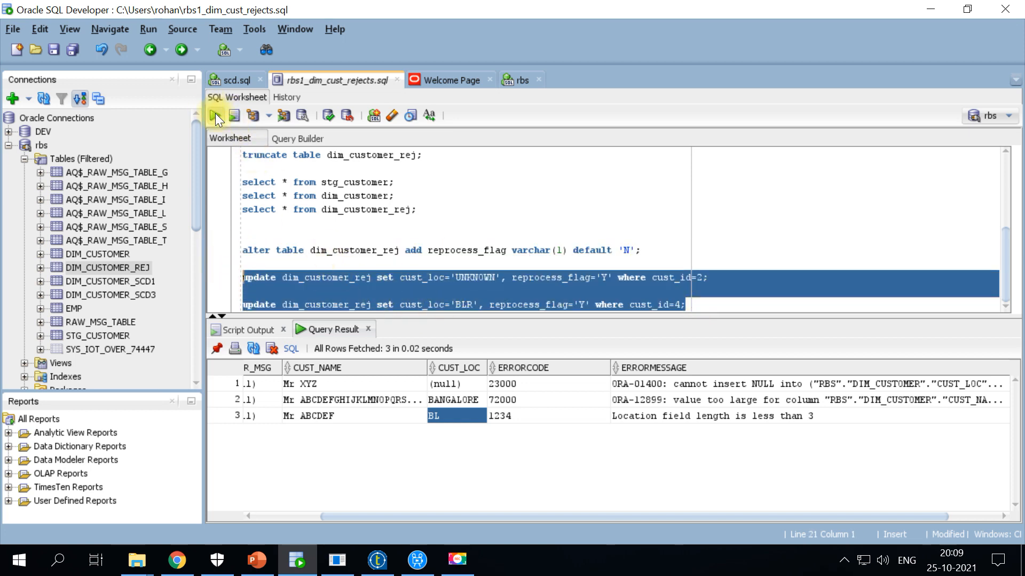
pyautogui.click(215, 116)
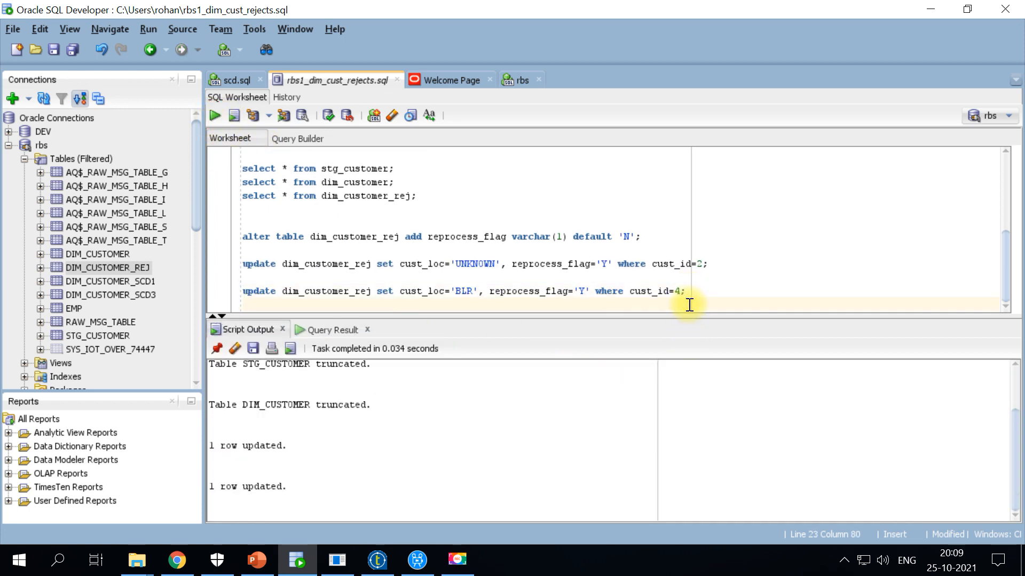
pyautogui.write('commit')
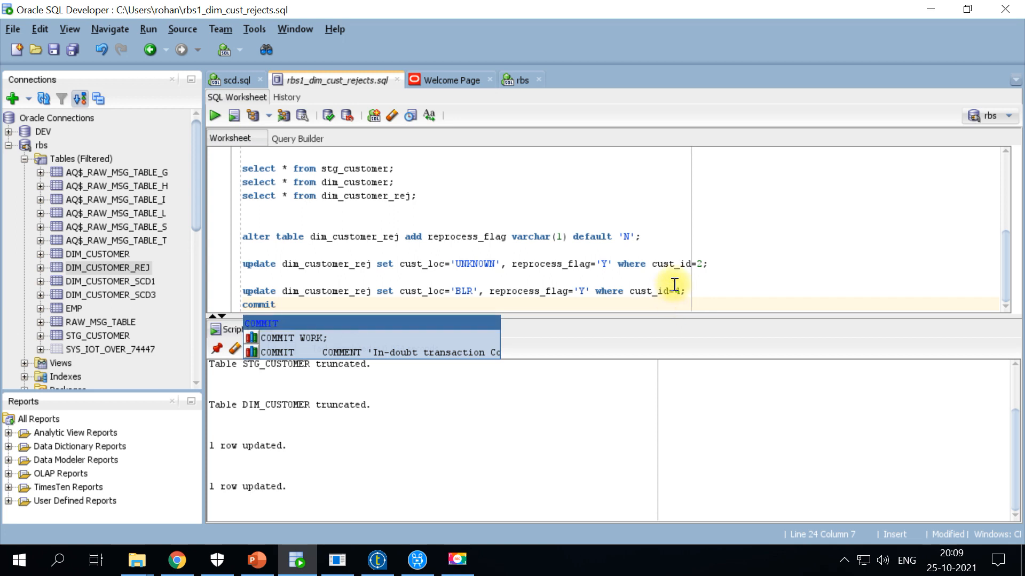
pyautogui.click(233, 115)
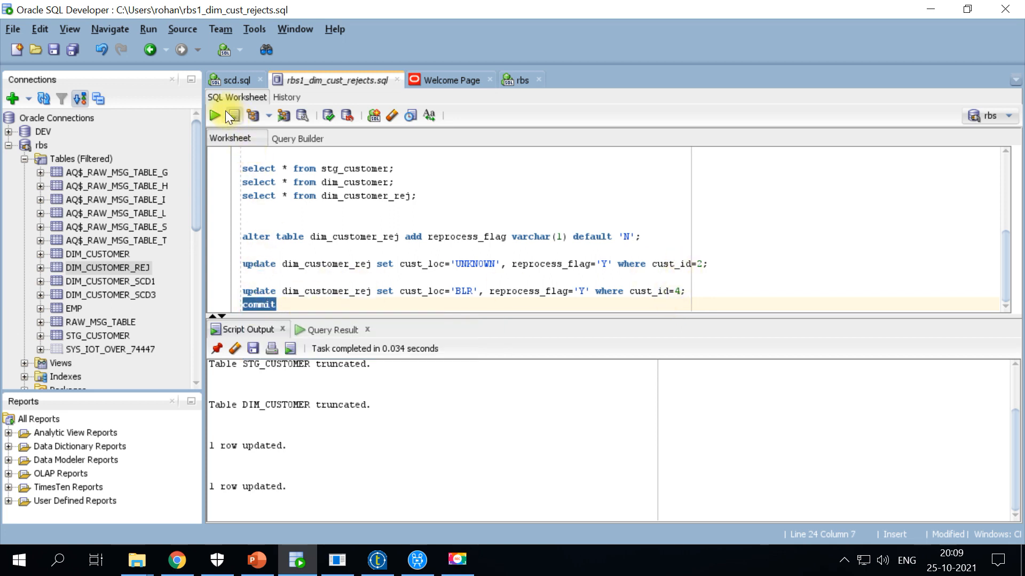
pyautogui.click(233, 116)
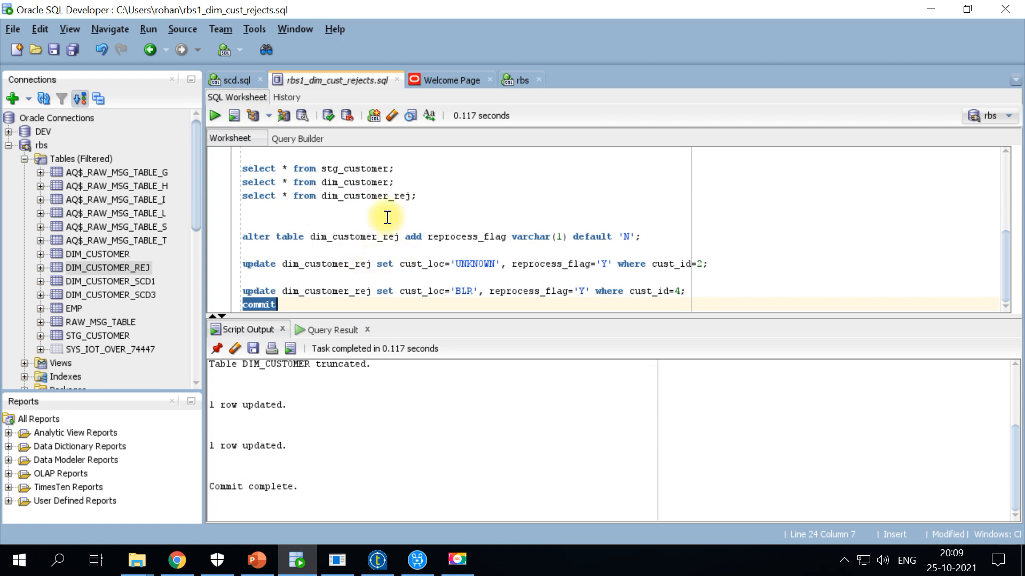
pyautogui.click(233, 116)
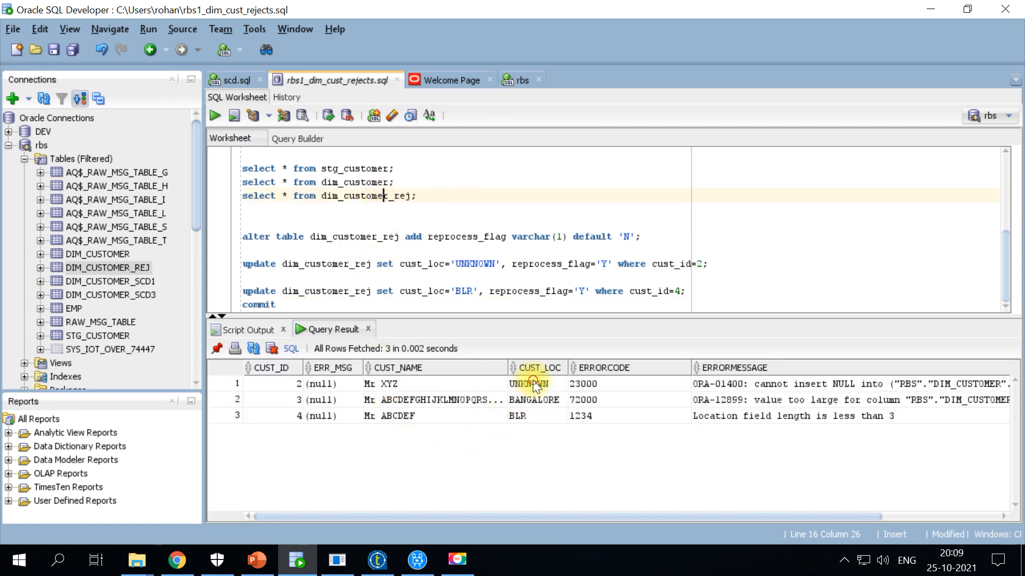
# Step: Check the corrected UNKNOWN location, then return to the Talend reprocess-rejects job
pyautogui.click(528, 416)
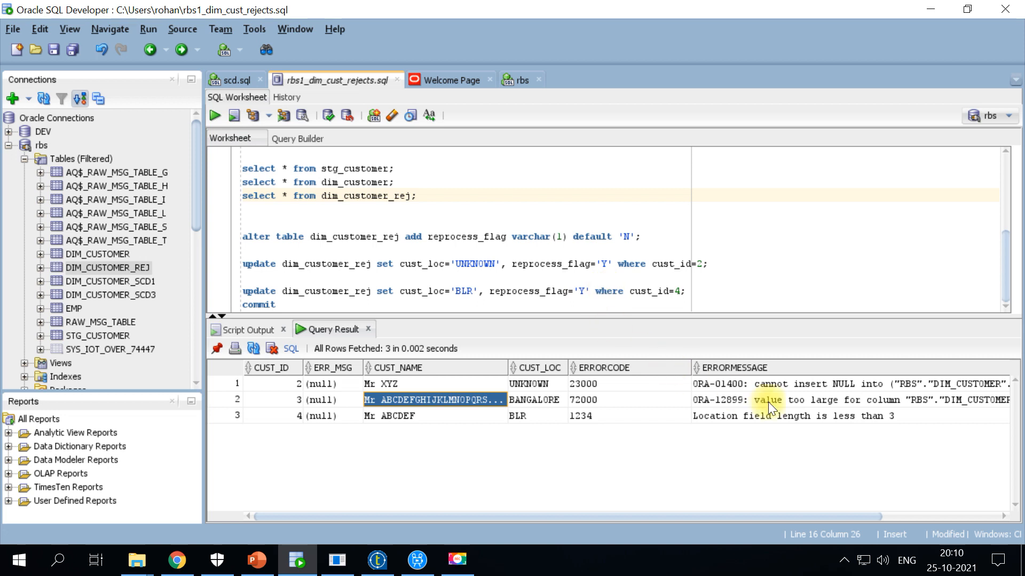
pyautogui.moveTo(530, 409)
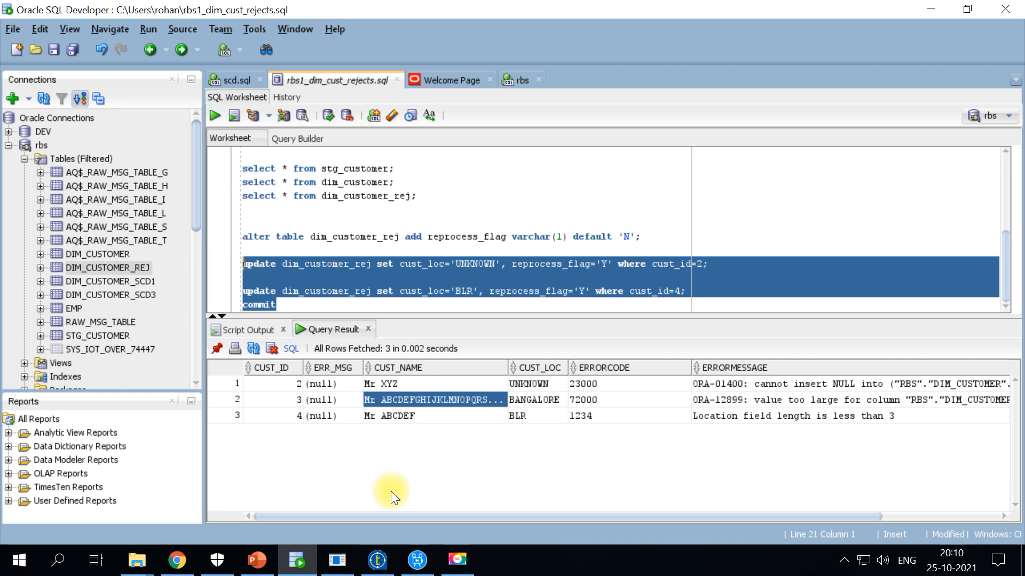
pyautogui.click(377, 560)
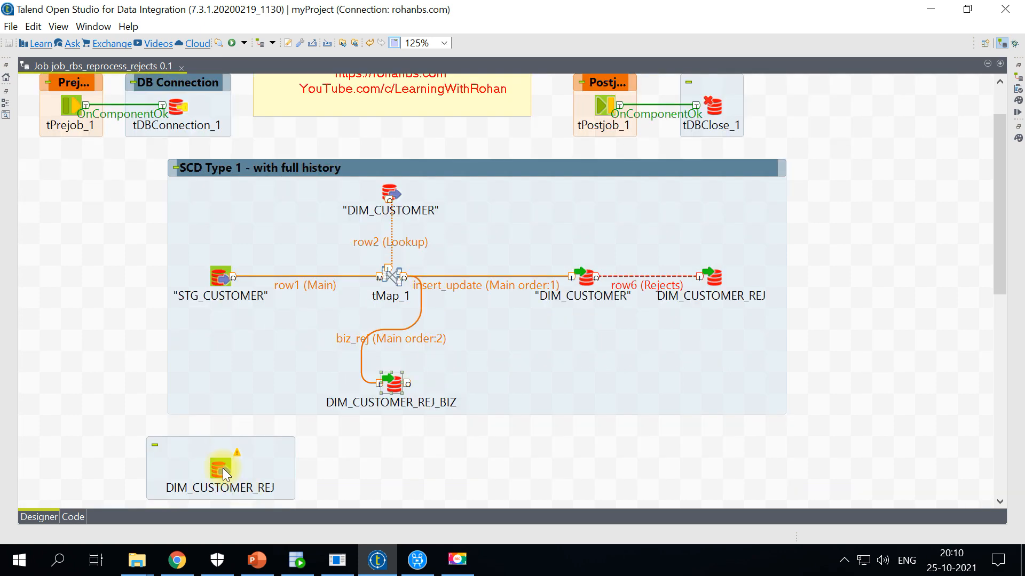
# Step: Inspect the DIM_CUSTOMER_REJ input's query filtering on REPROCESS_FLAG='Y'
pyautogui.click(222, 468)
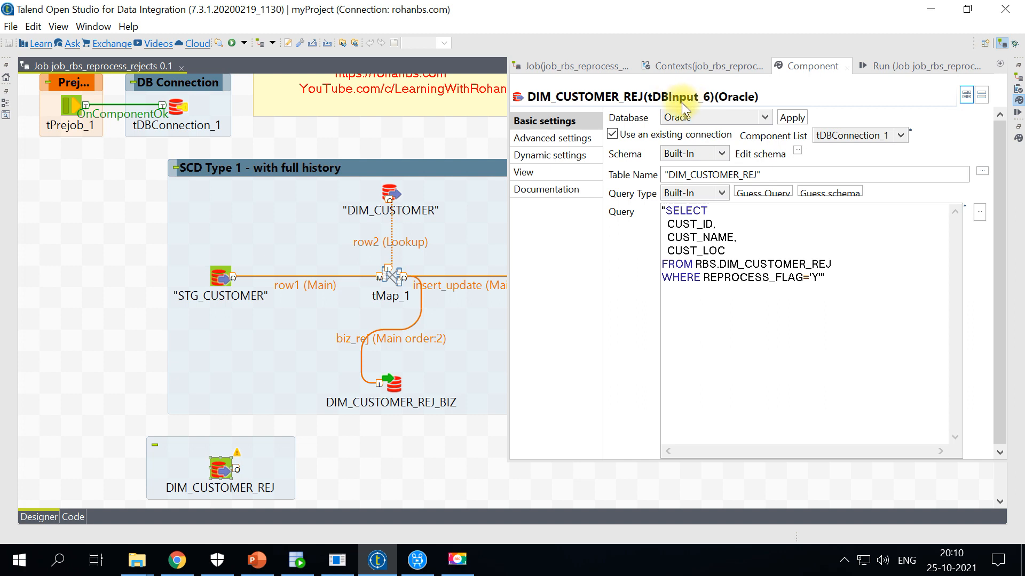
pyautogui.doubleClick(789, 264)
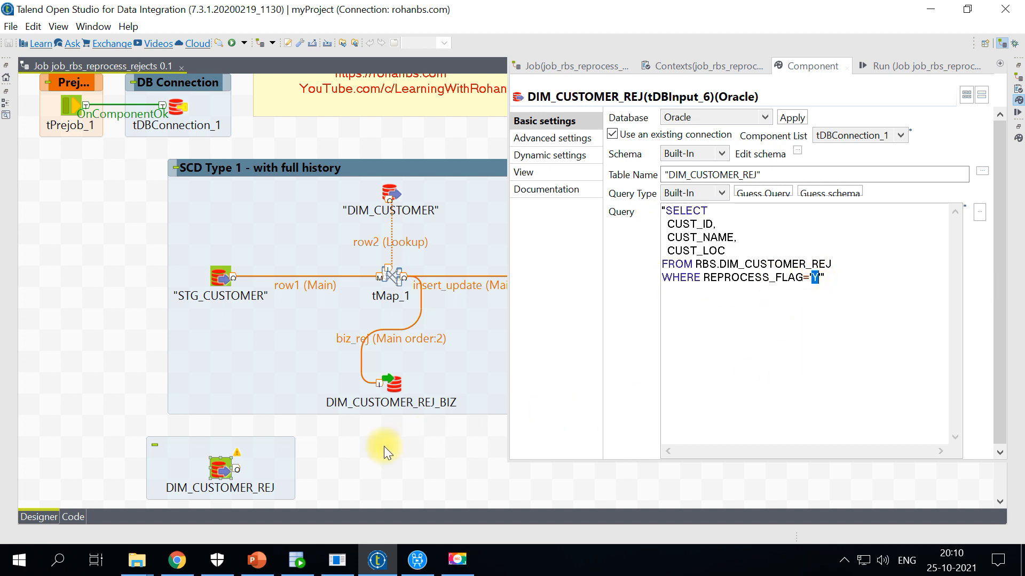
pyautogui.click(296, 560)
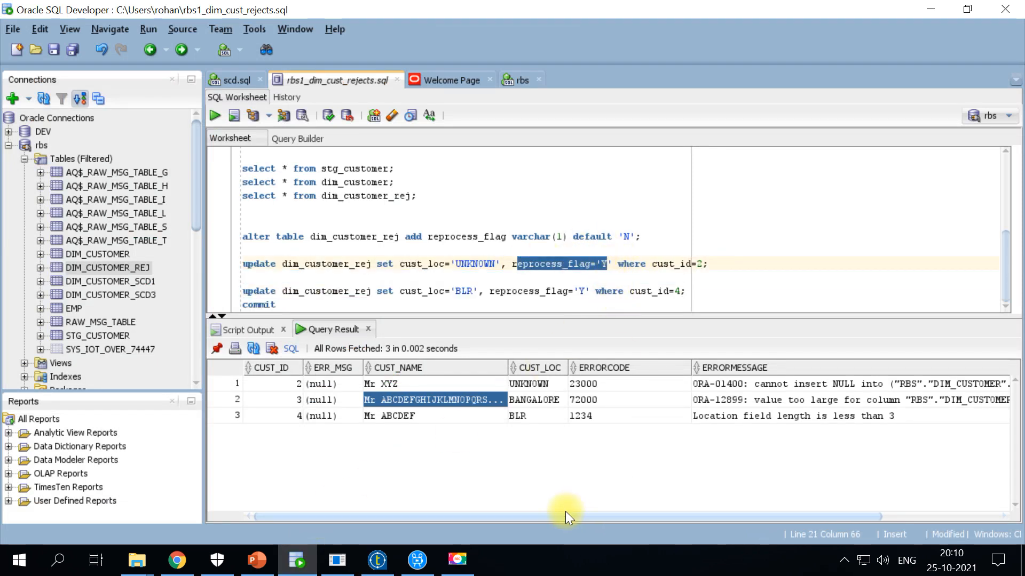
# Step: Scroll results to REPROCESS_FLAG: Y for customers 2 and 4, N for customer 3
pyautogui.hscroll(3)
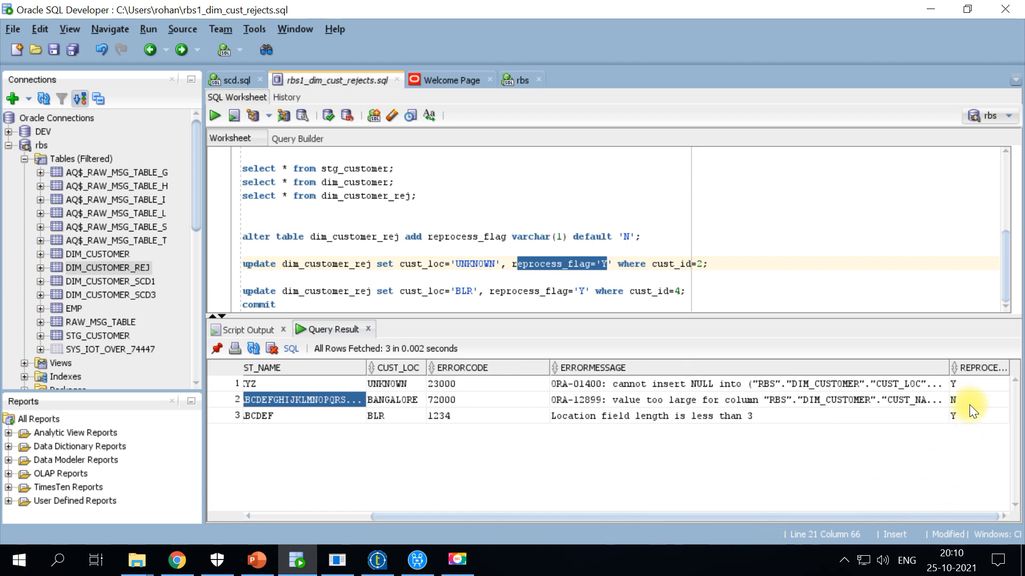
pyautogui.click(978, 416)
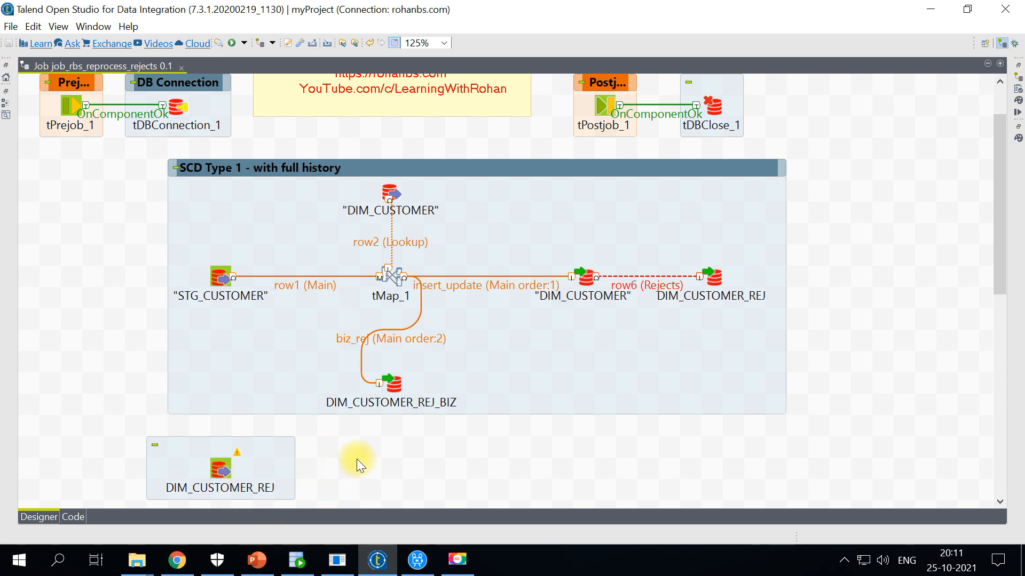
# Step: Add tUnite_1 and link DIM_CUSTOMER_REJ (Main) and STG_CUSTOMER's row1 into it
pyautogui.write('tunit')
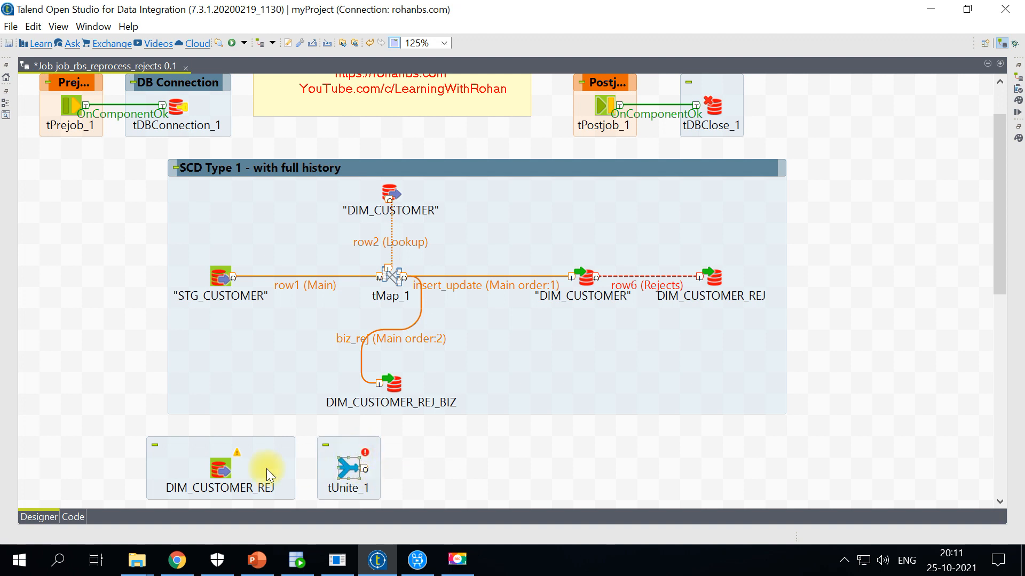
pyautogui.rightClick(221, 467)
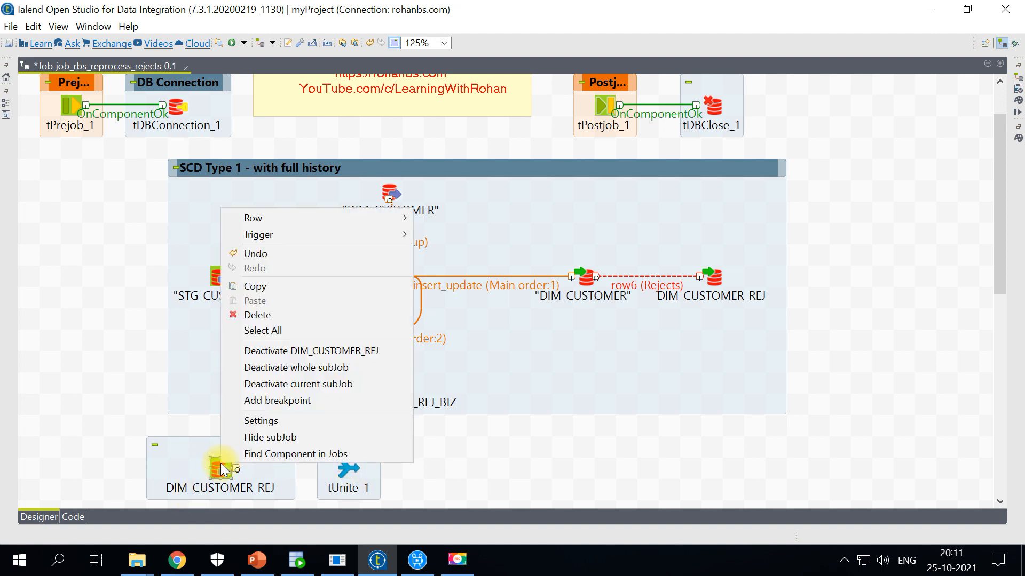
pyautogui.moveTo(253, 218)
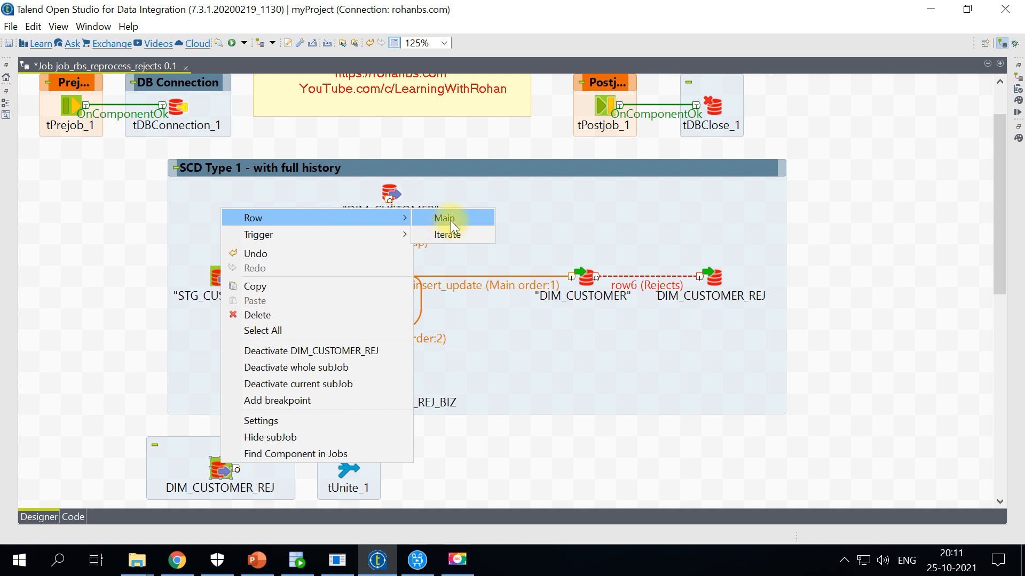
pyautogui.click(446, 217)
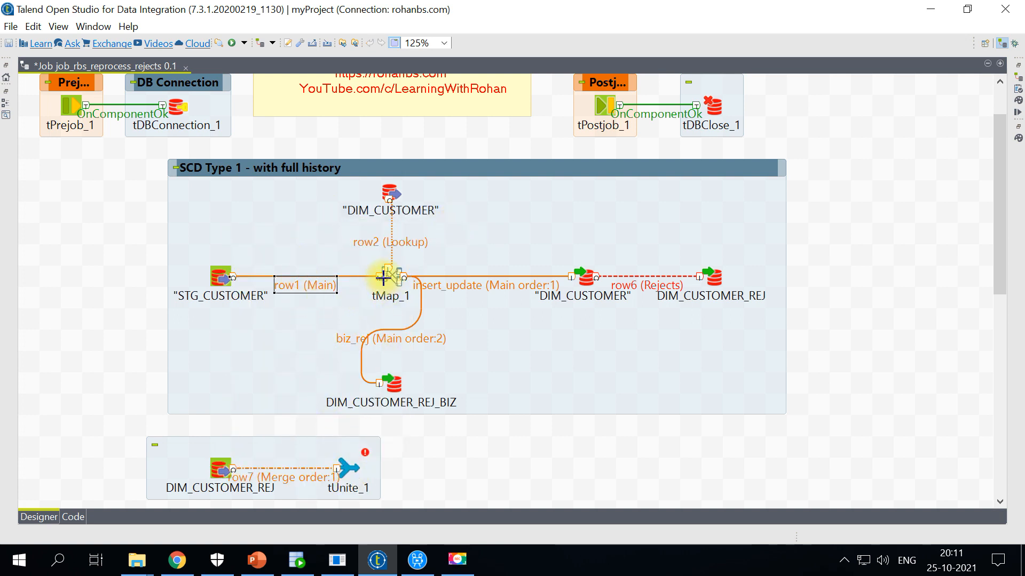
pyautogui.moveTo(389, 277); pyautogui.dragTo(344, 470)
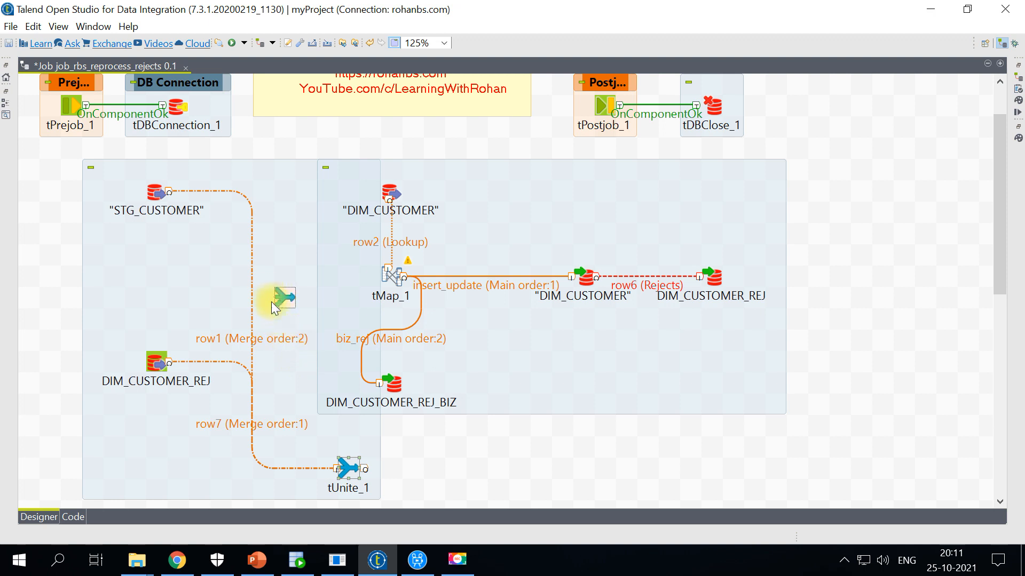
pyautogui.moveTo(350, 469); pyautogui.dragTo(285, 277)
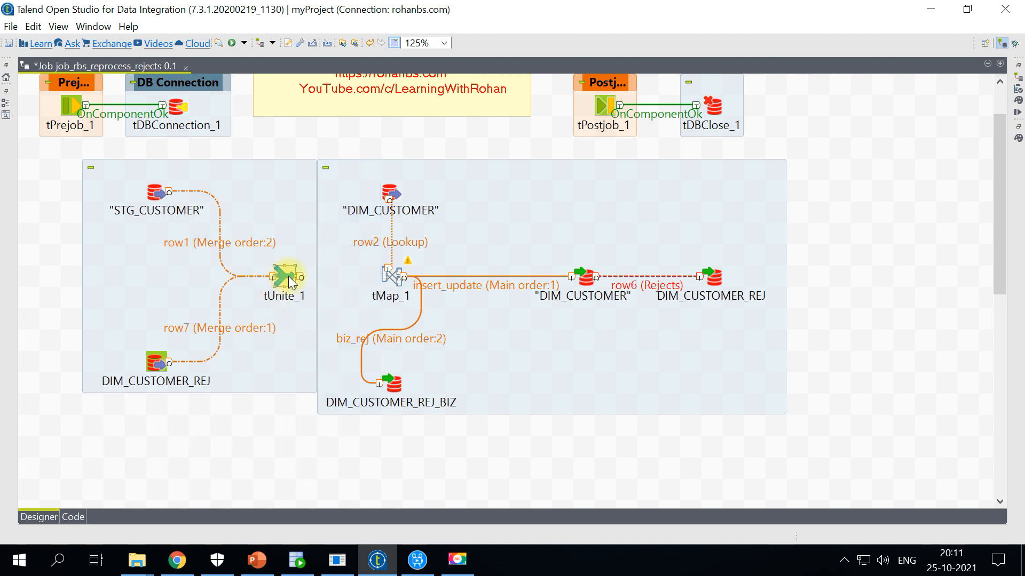
pyautogui.rightClick(284, 274)
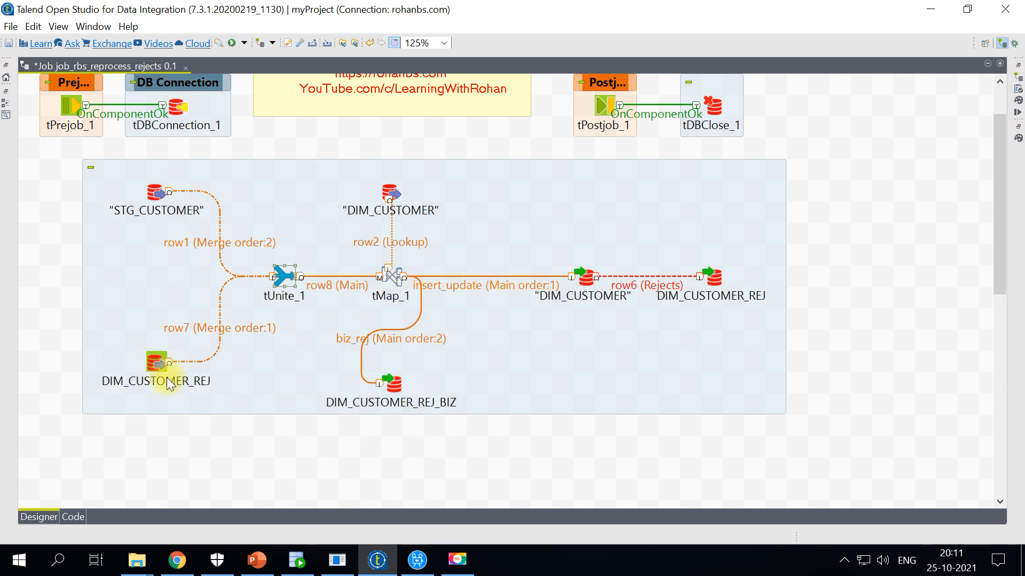
pyautogui.click(157, 363)
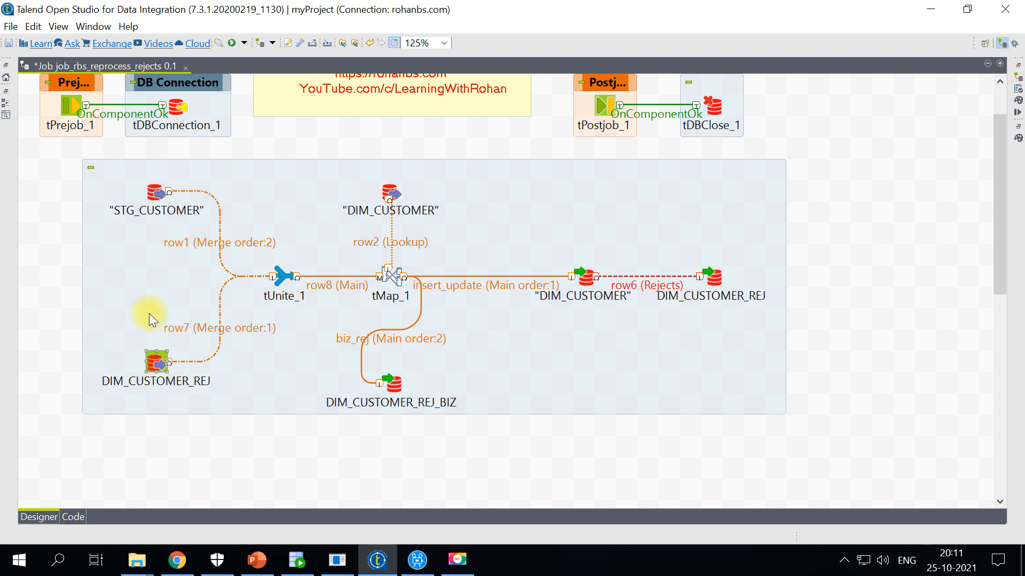
pyautogui.moveTo(205, 325)
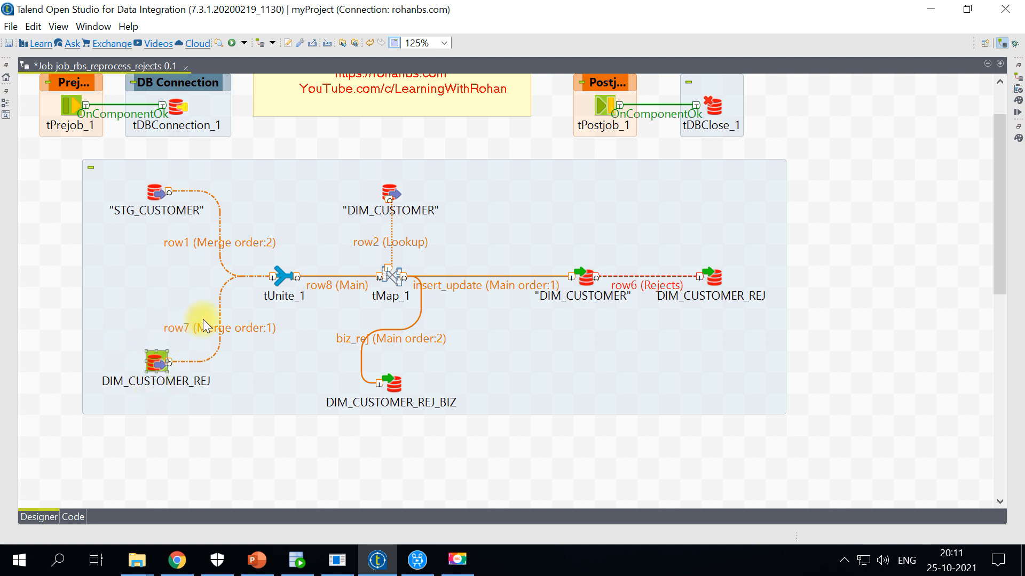
pyautogui.click(161, 192)
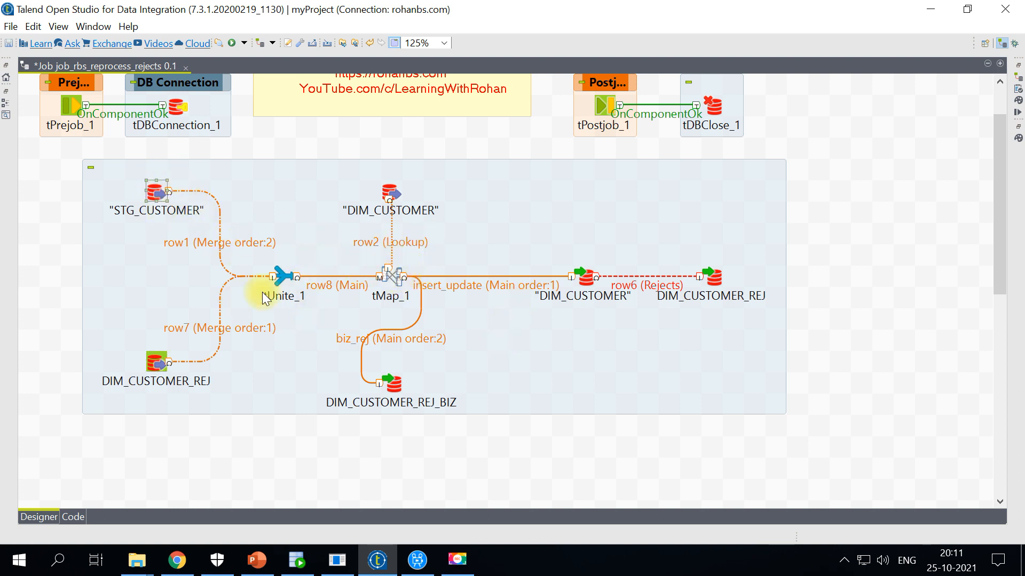
pyautogui.click(155, 362)
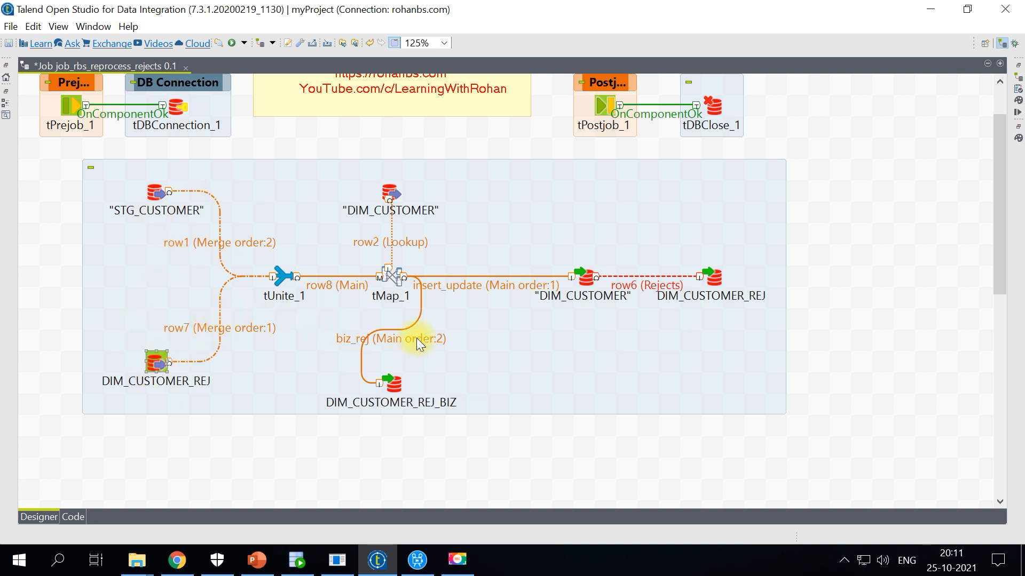
pyautogui.moveTo(282, 277)
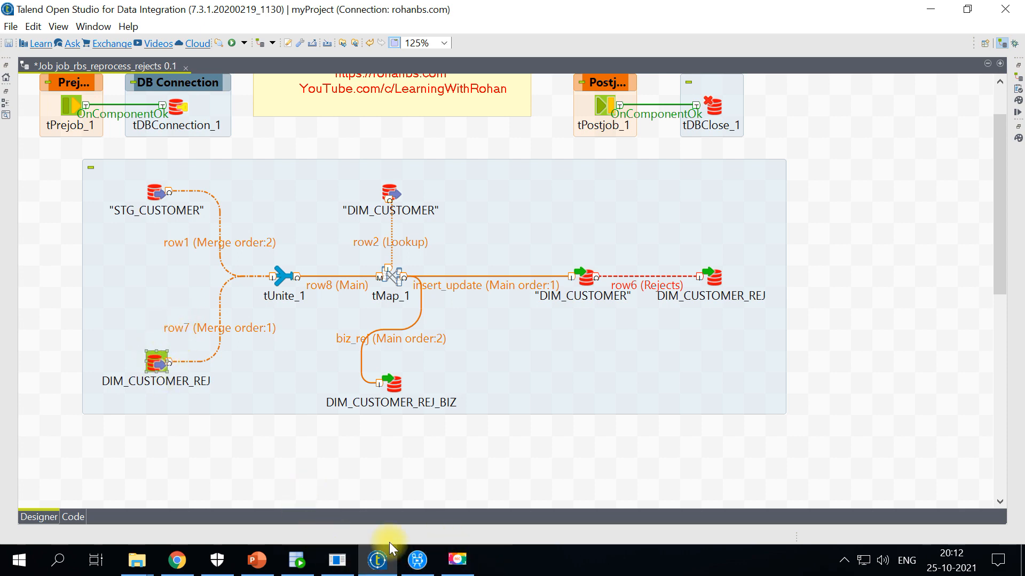
# Step: Run select * from stg_customer, confirming staging is empty, then return to Talend
pyautogui.click(296, 560)
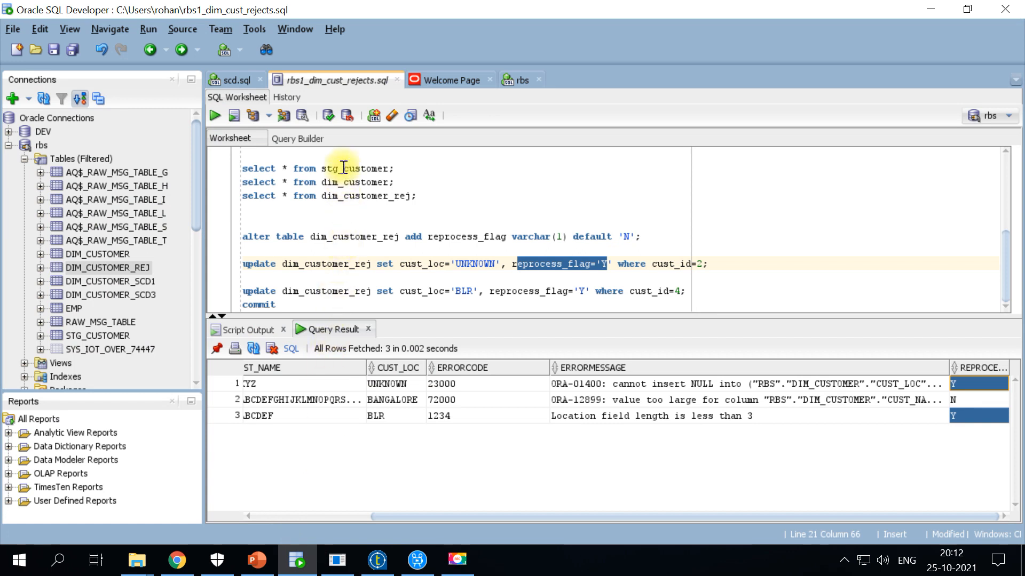
pyautogui.click(215, 115)
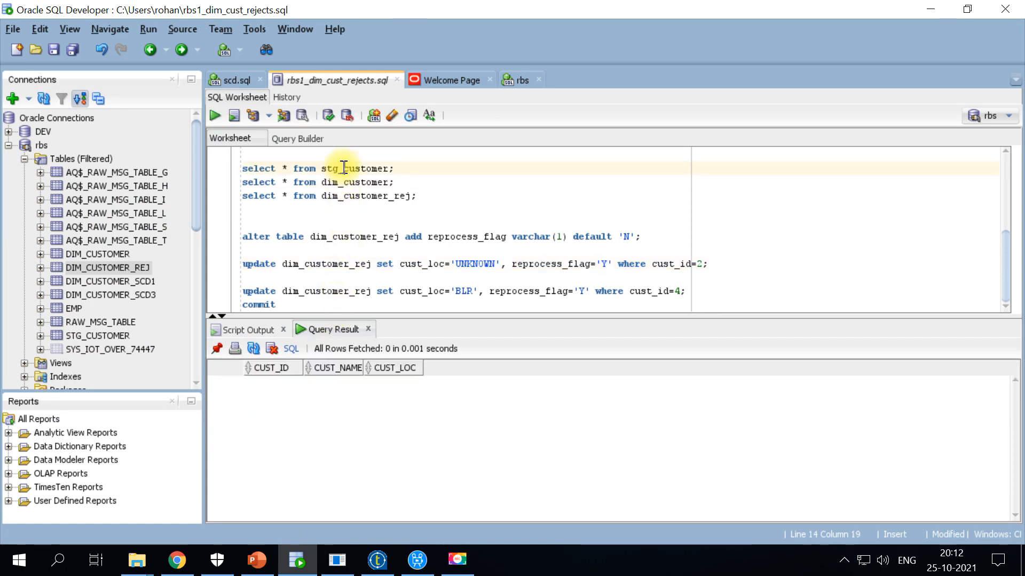
pyautogui.doubleClick(367, 169)
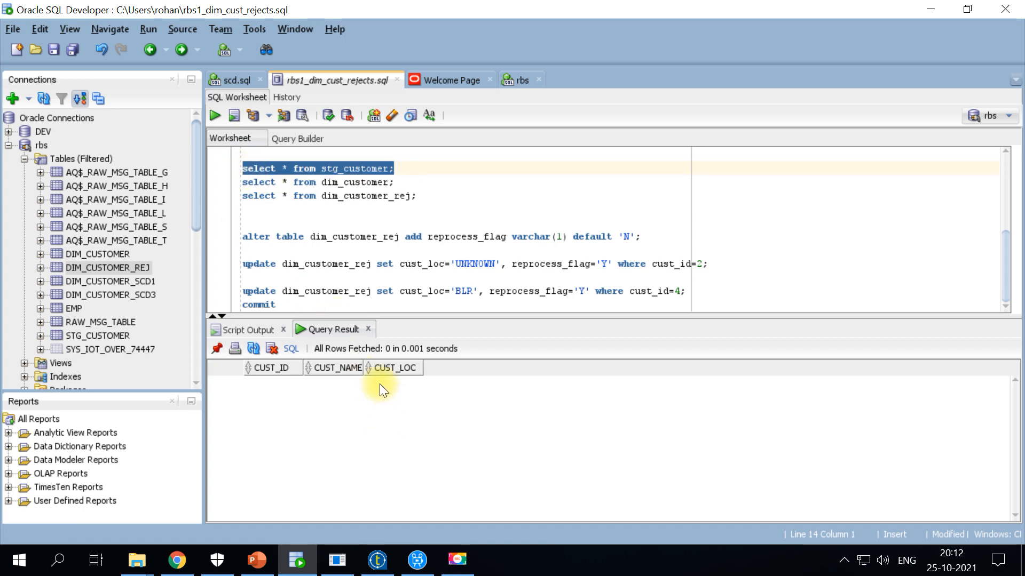
pyautogui.click(377, 560)
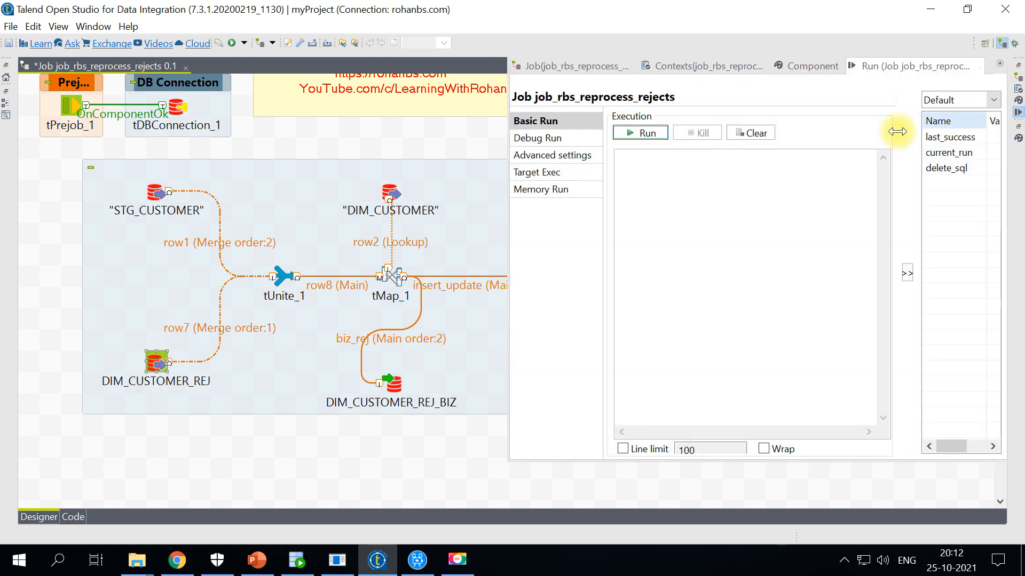
# Step: Run the reprocess job and review the two ORA-01400 null CUST_ID errors
pyautogui.click(639, 133)
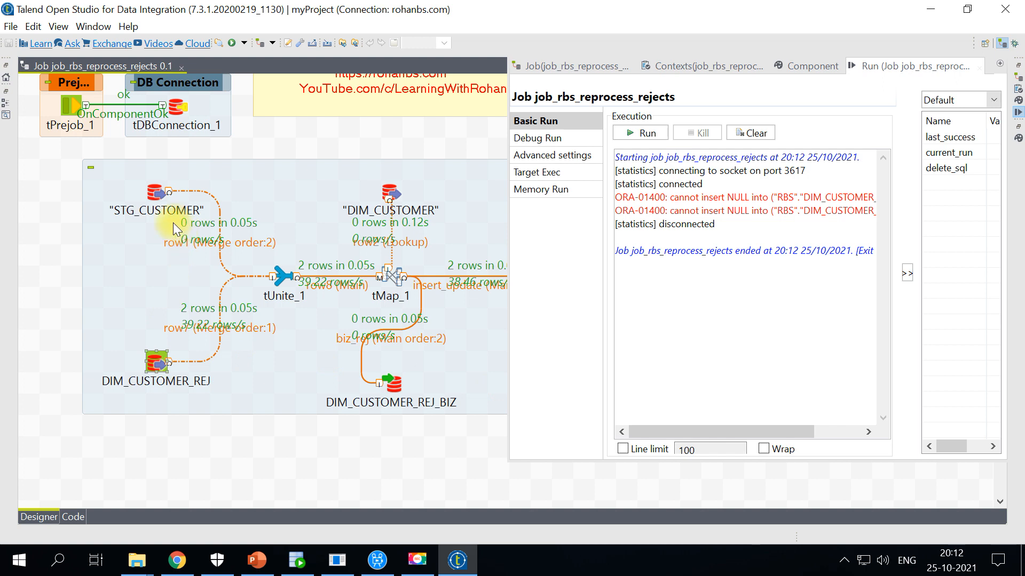
pyautogui.moveTo(143, 196)
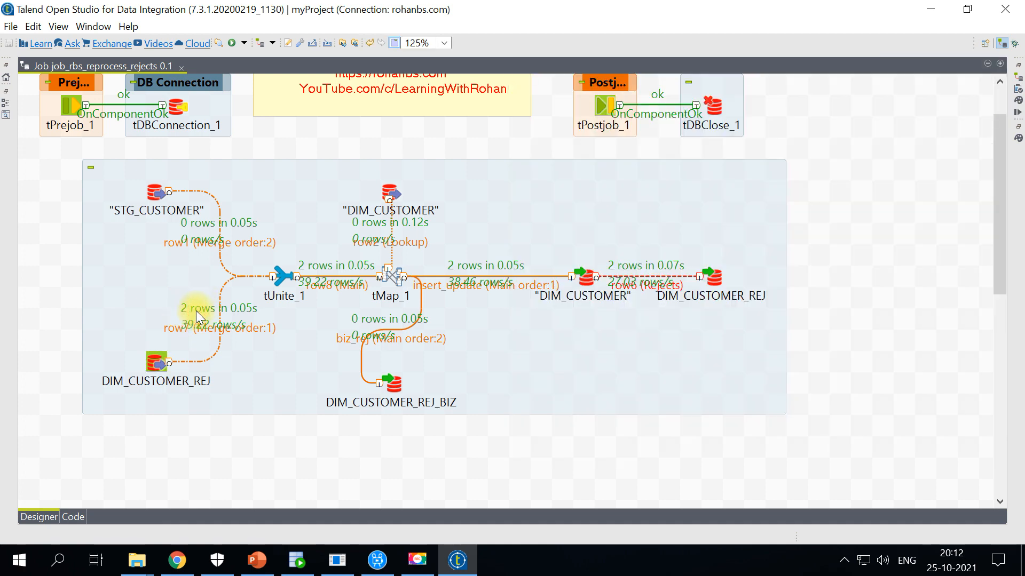
pyautogui.moveTo(333, 285)
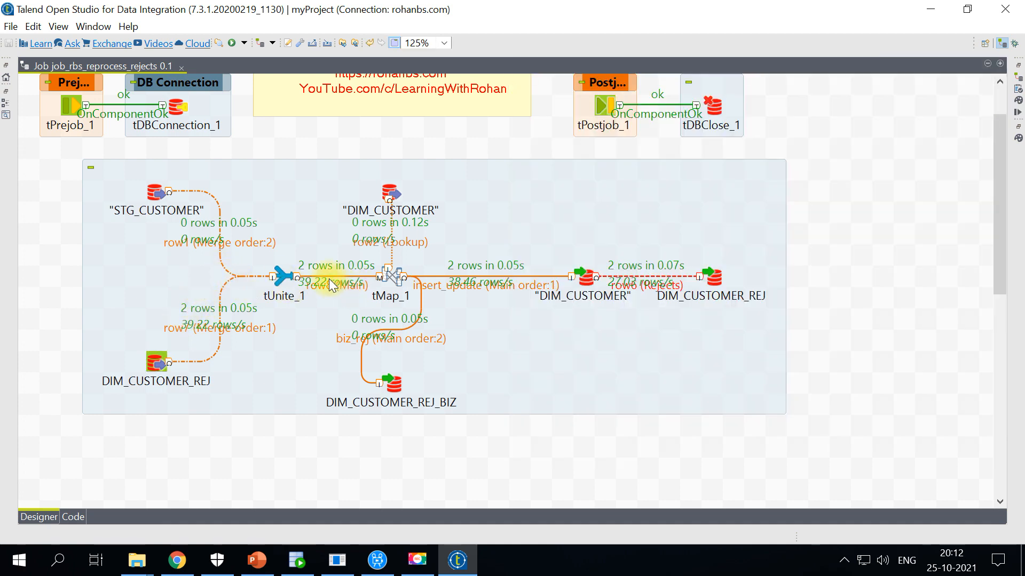
pyautogui.moveTo(405, 219)
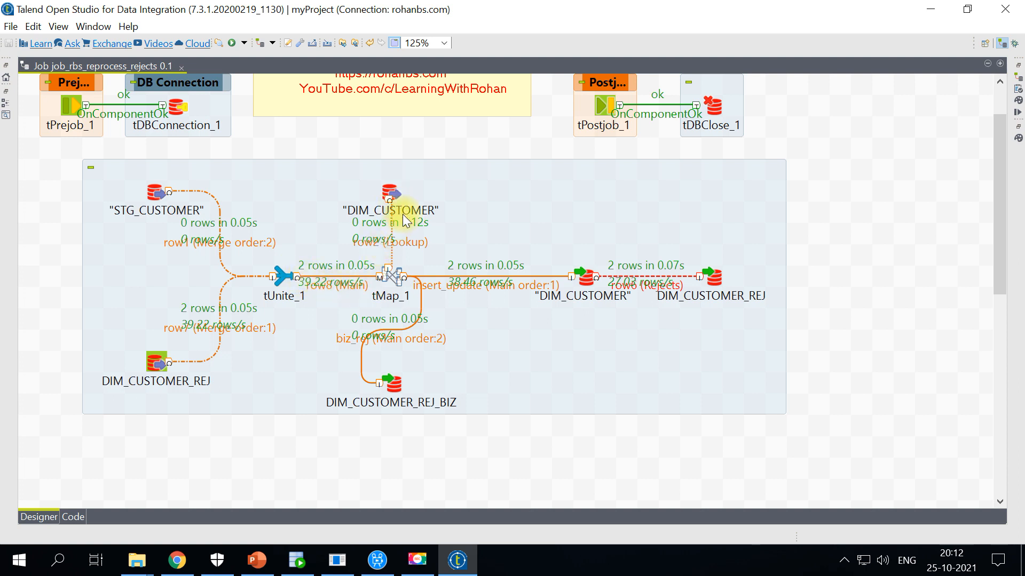
pyautogui.moveTo(405, 297)
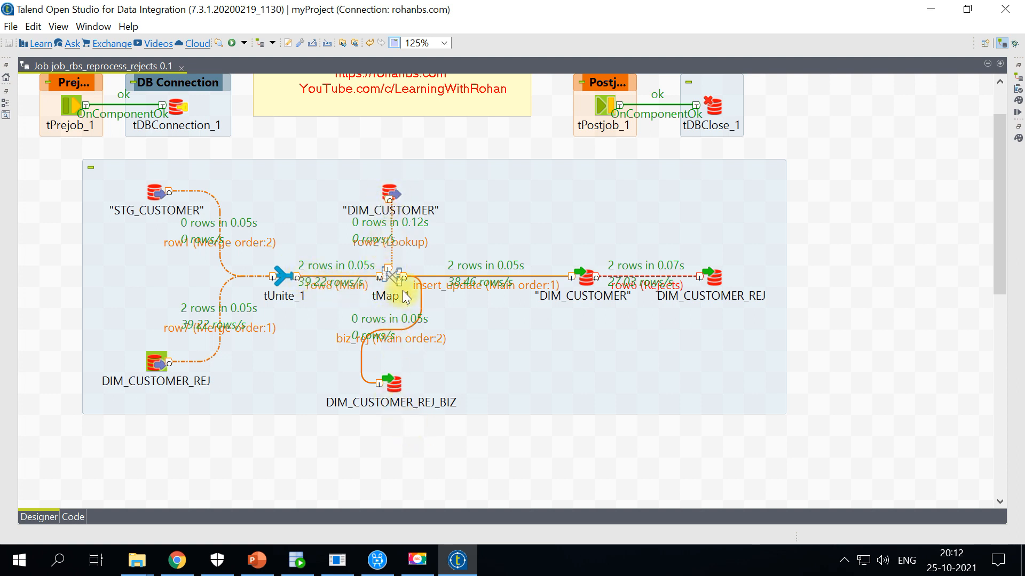
pyautogui.click(580, 276)
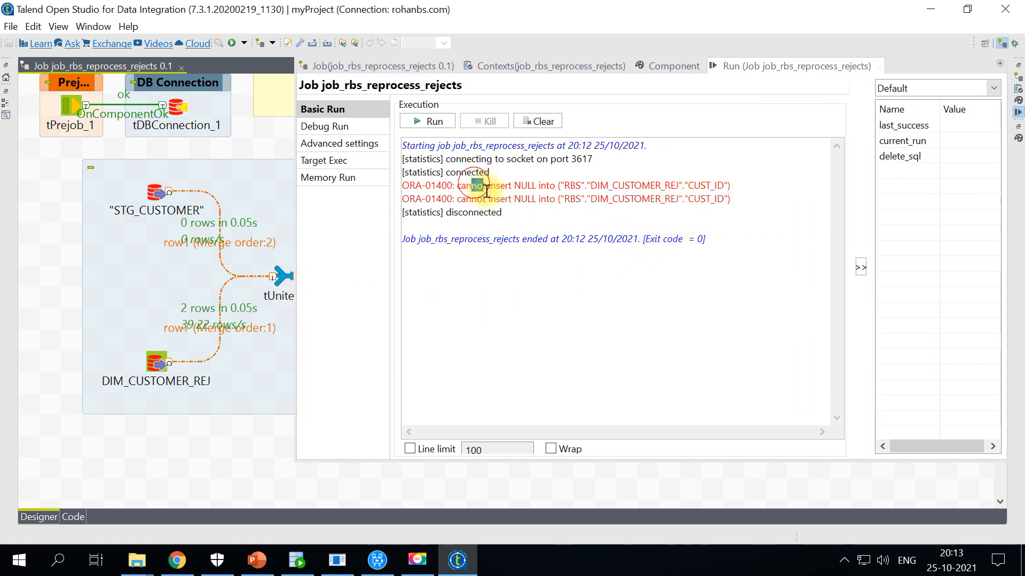
# Step: Open tMap_1's Map Editor, where insert_update uses row1 columns instead of row8
pyautogui.doubleClick(706, 199)
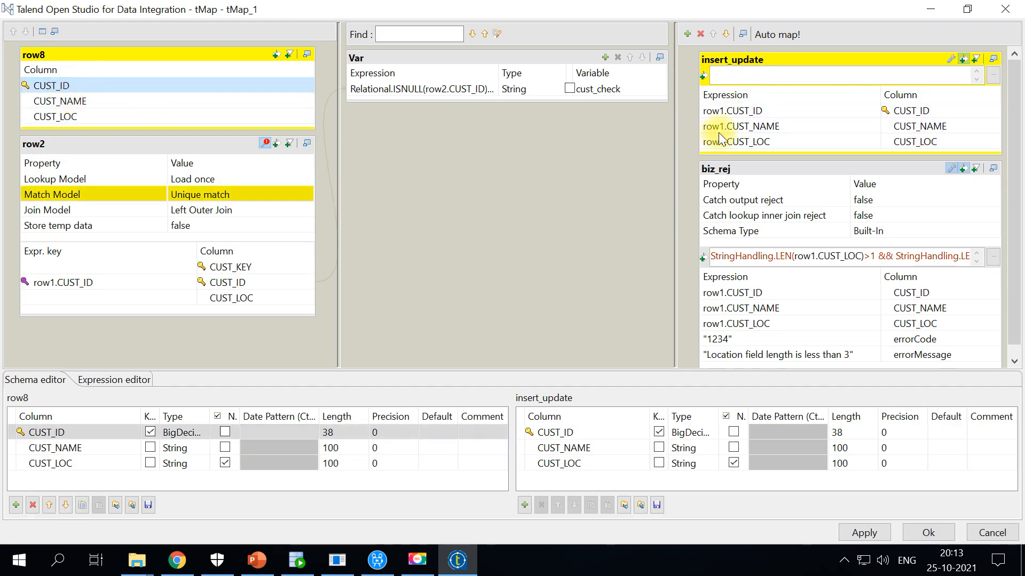
# Step: Repoint the insert_update CUST_ID, CUST_NAME and CUST_LOC expressions from row1 to row8
pyautogui.click(732, 111)
pyautogui.write('8')
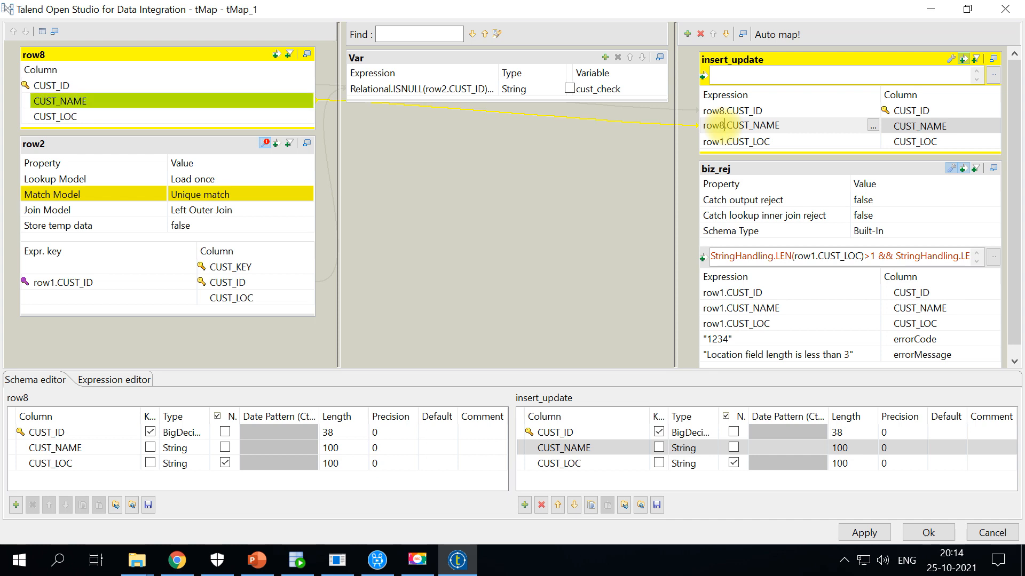
pyautogui.click(736, 140)
pyautogui.write('8')
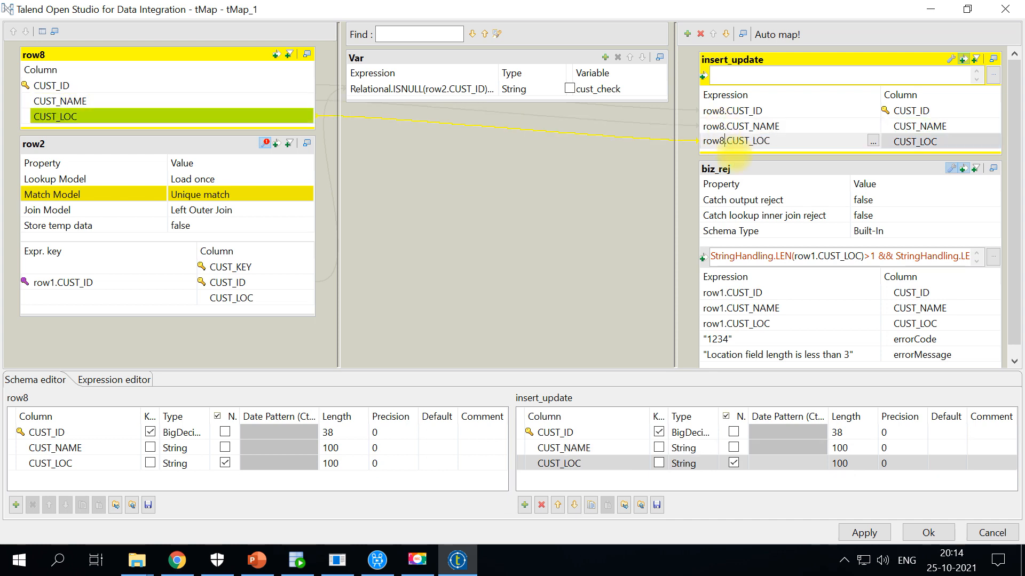
pyautogui.moveTo(598, 337)
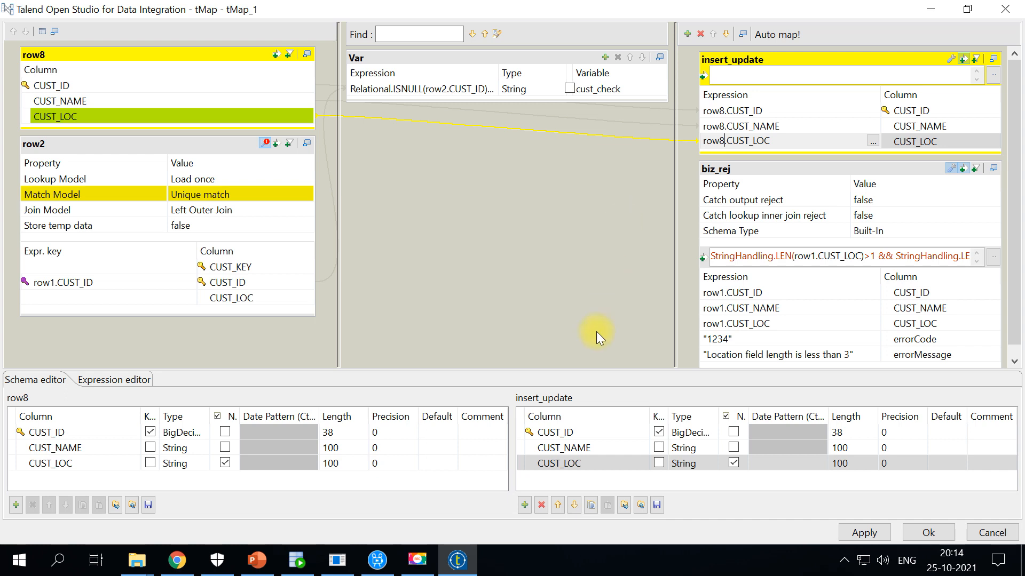
pyautogui.moveTo(611, 305)
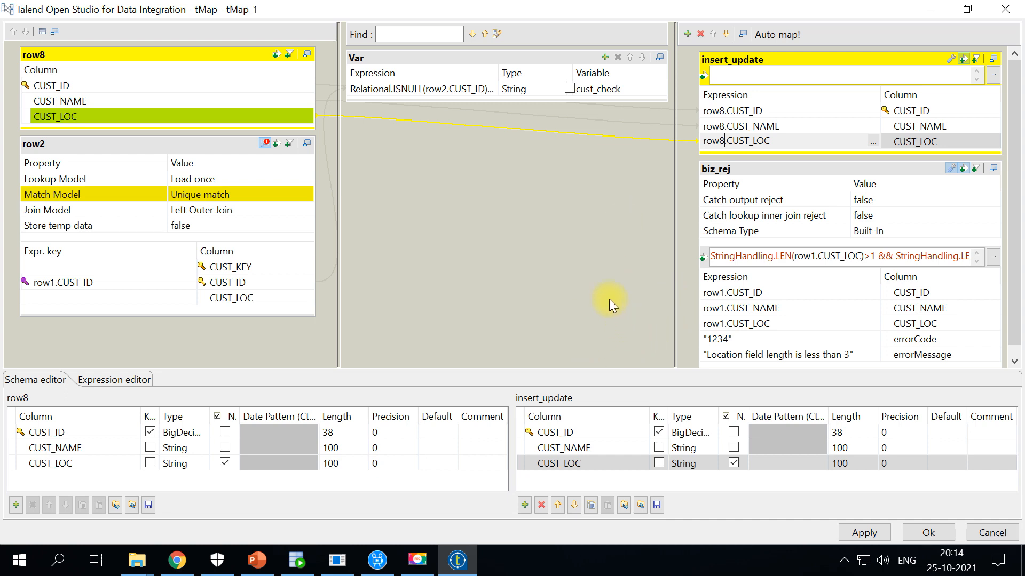
pyautogui.moveTo(650, 298)
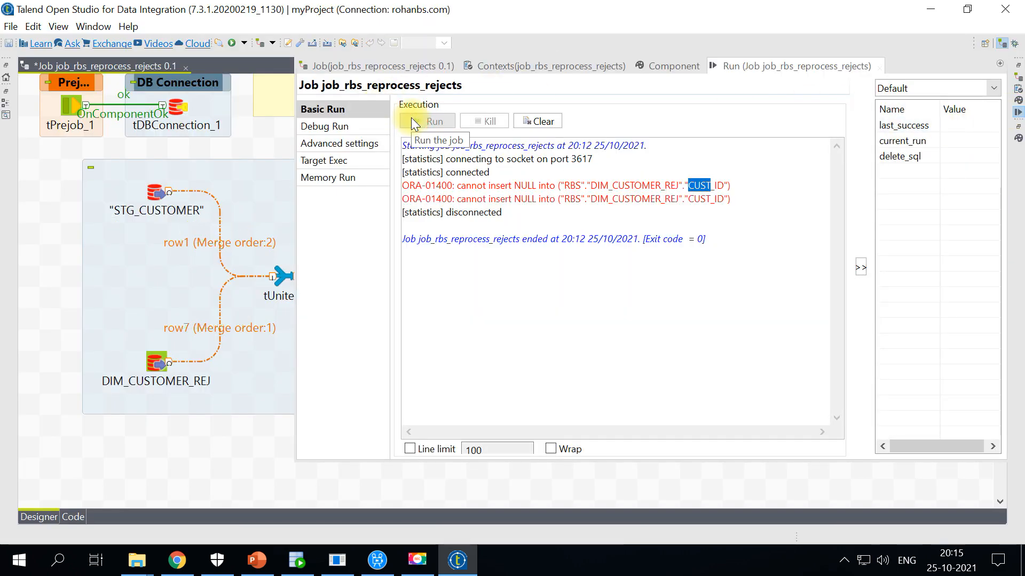
# Step: Rerun the reprocess job and confirm two rows reach insert_update with zero rejects
pyautogui.click(426, 121)
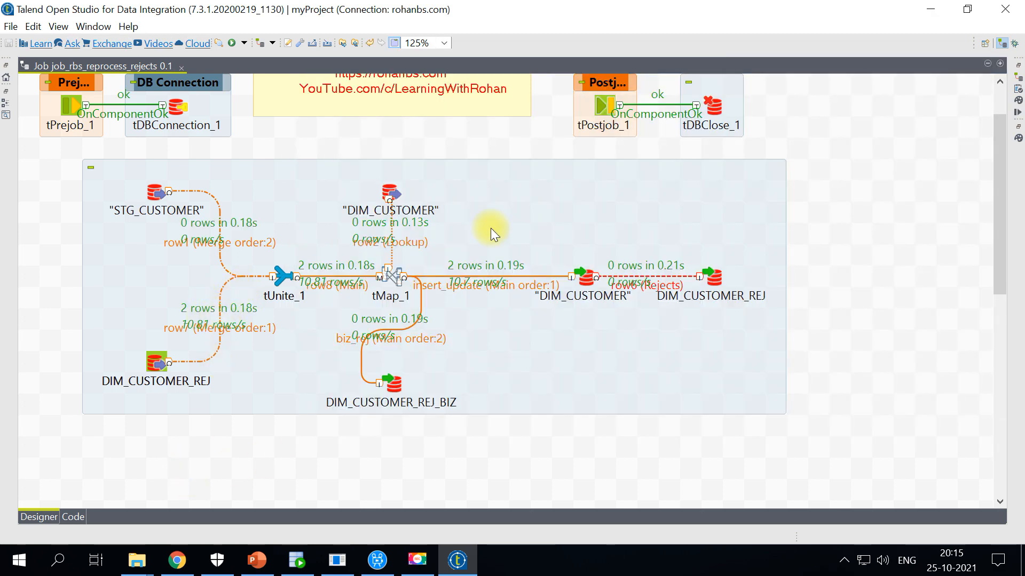
pyautogui.moveTo(360, 323)
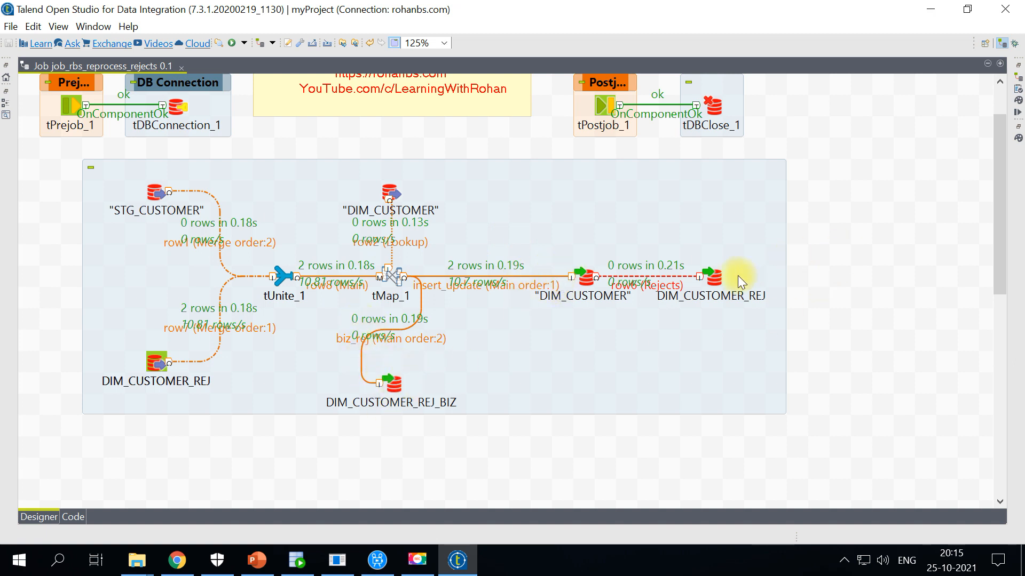
pyautogui.click(710, 277)
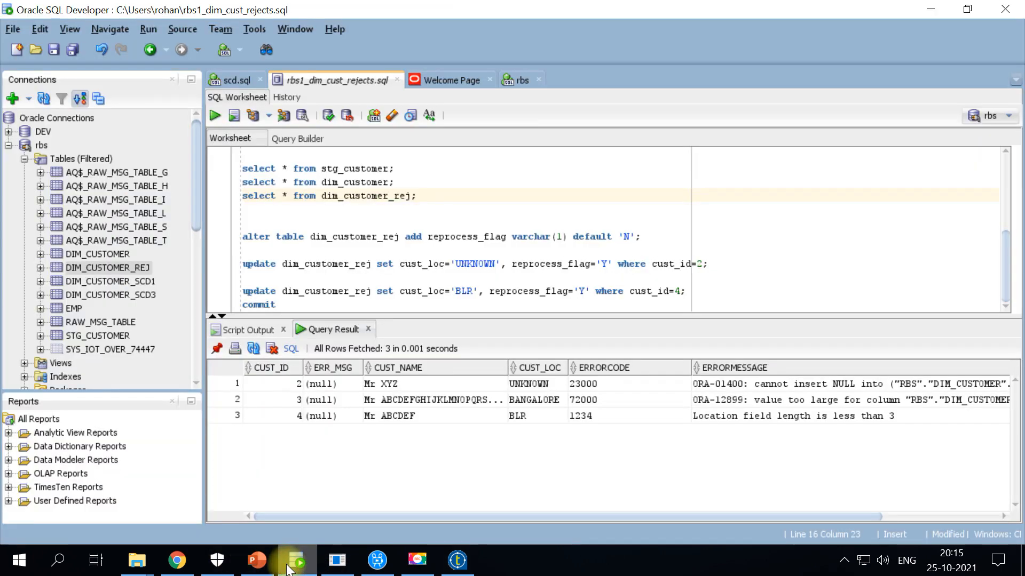
# Step: Run 'select * from dim_customer;' in SQL Developer to see customers 2 and 4
pyautogui.click(372, 182)
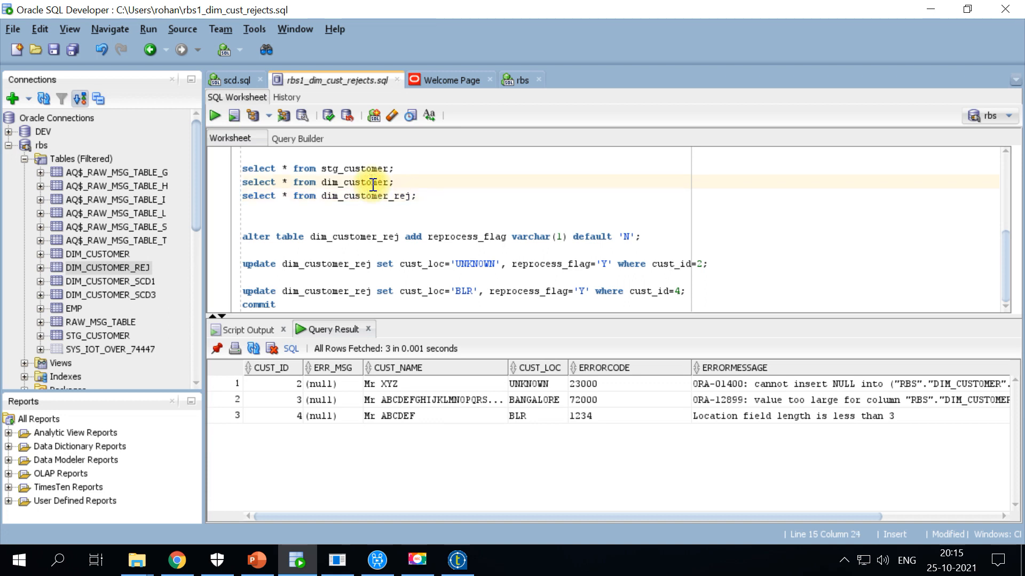
pyautogui.click(234, 115)
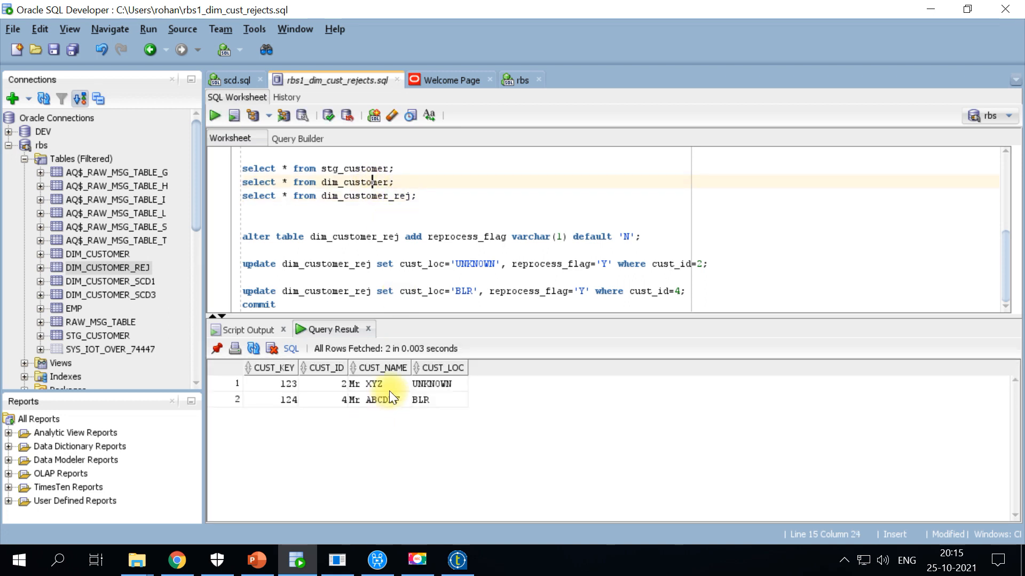